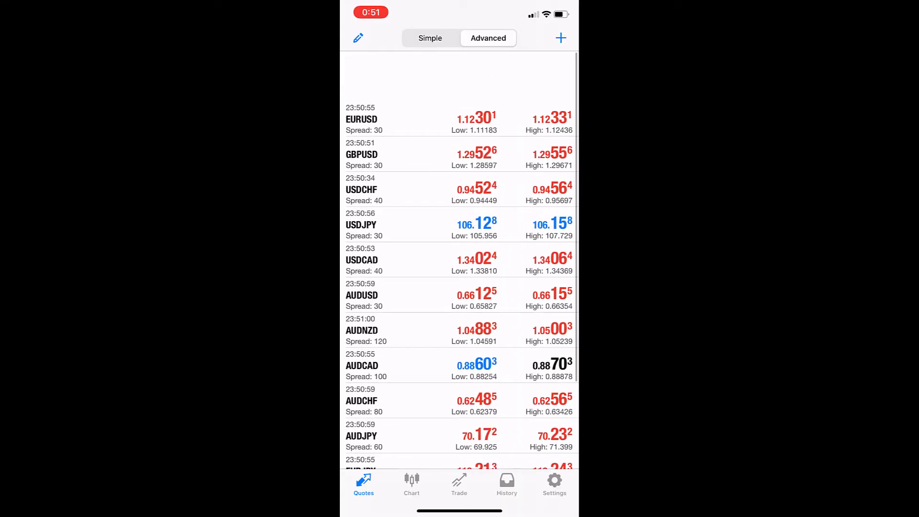
Look over the AUDUSD chart and the trade history, then return to the Quotes list.
scroll("up", 3)
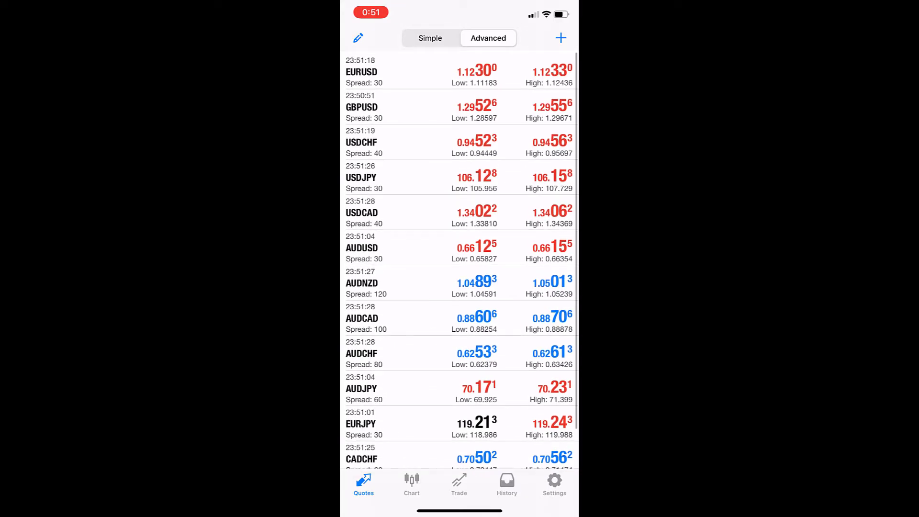
scroll("up", 3)
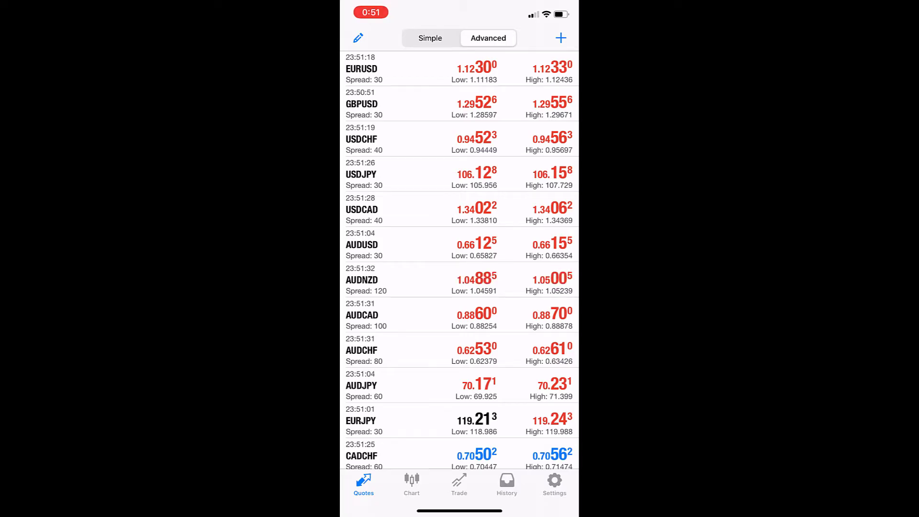
left_click(412, 485)
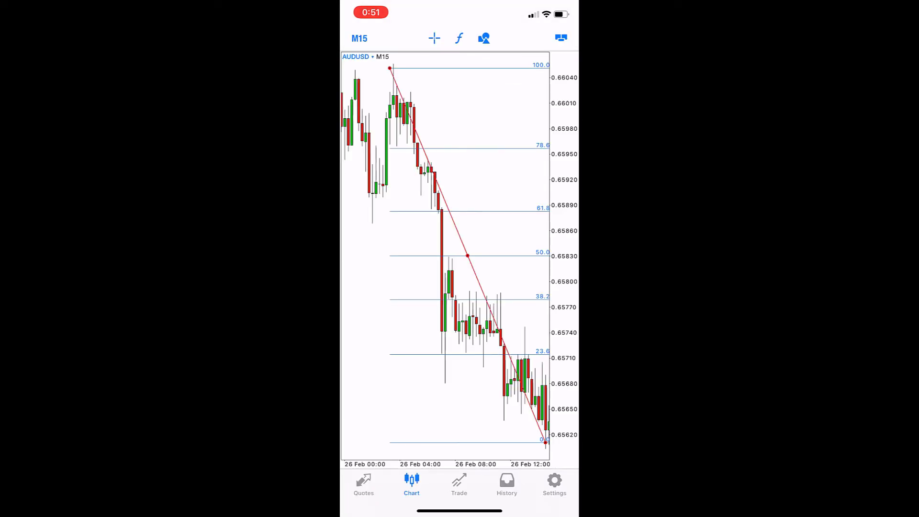
left_click(506, 485)
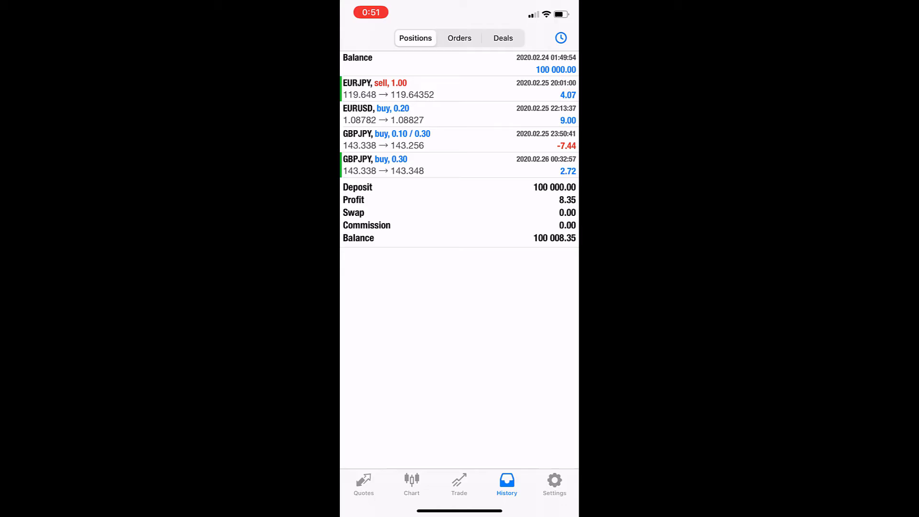
left_click(363, 483)
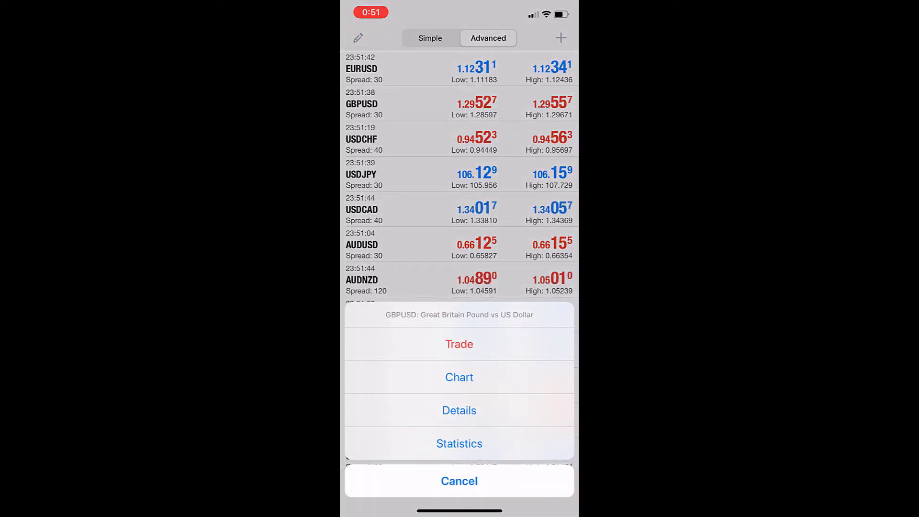
Buy 0.10 lots of GBPUSD with stop loss 1.29505 and take profit 1.29593.
left_click(459, 345)
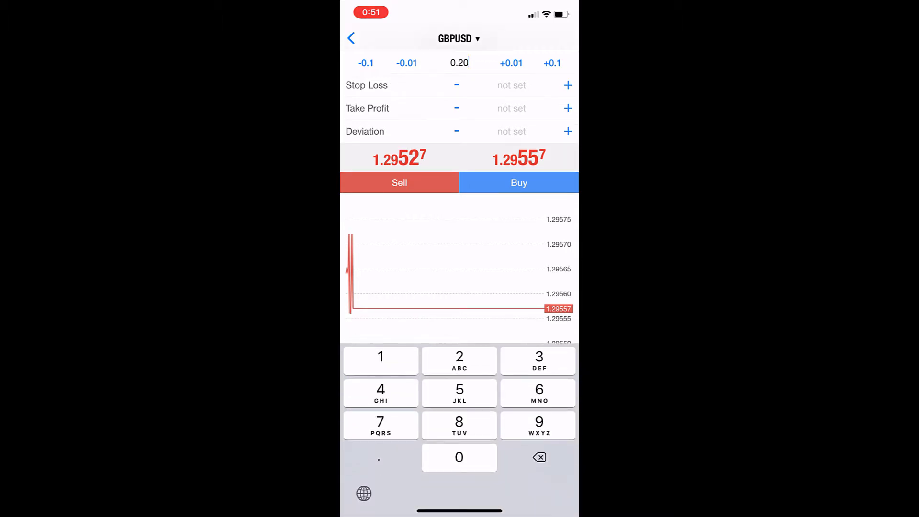
left_click(539, 458)
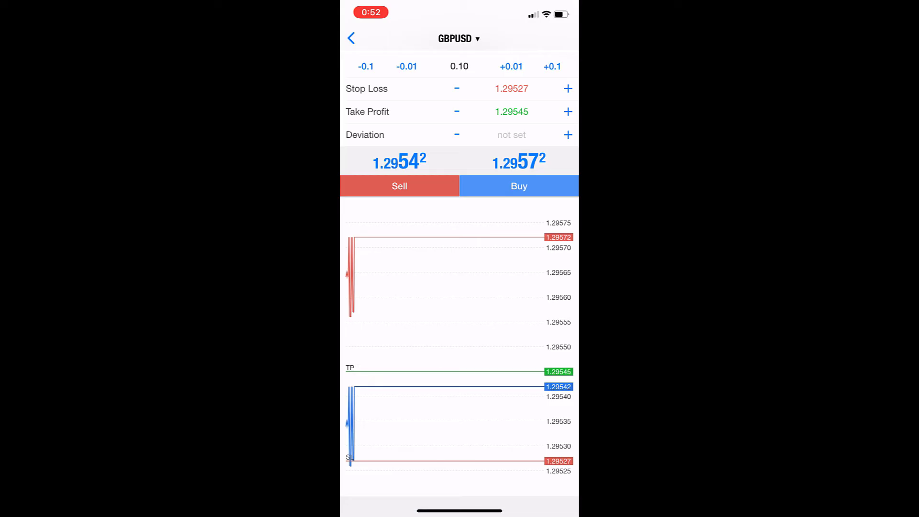
left_click(510, 111)
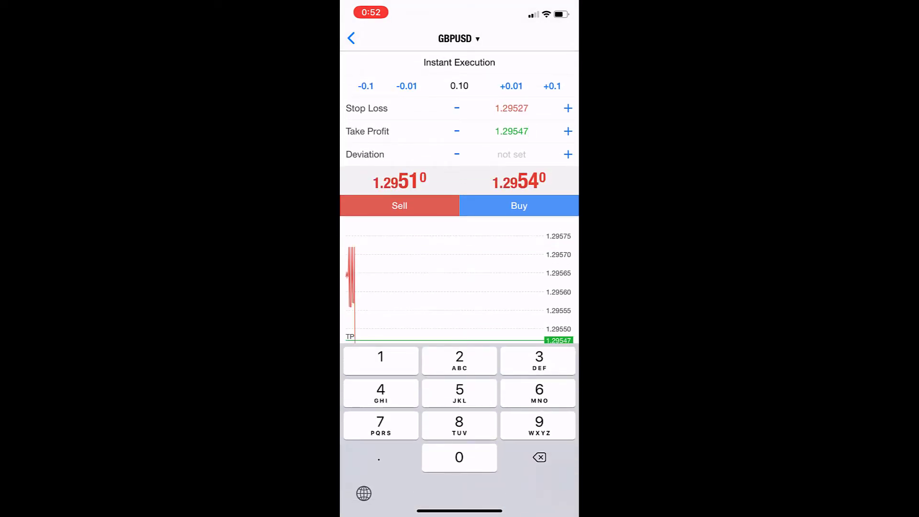
left_click(566, 131)
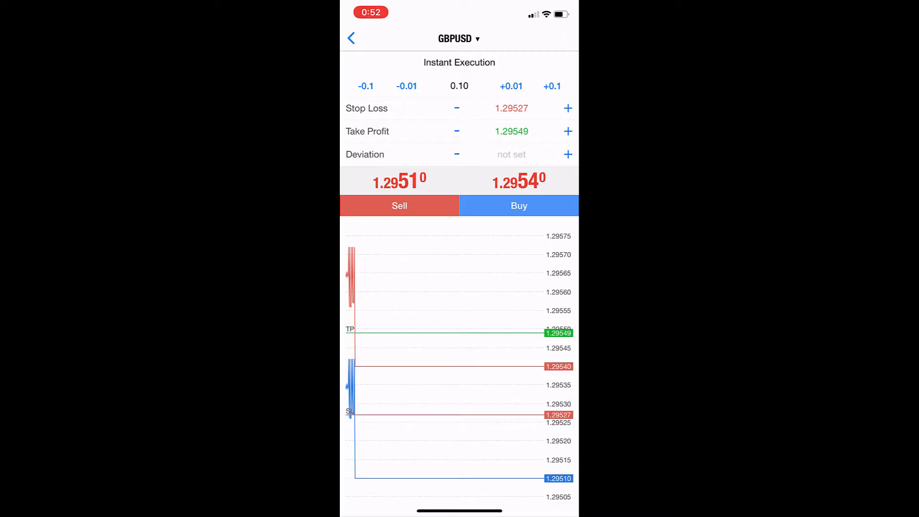
left_click(567, 130)
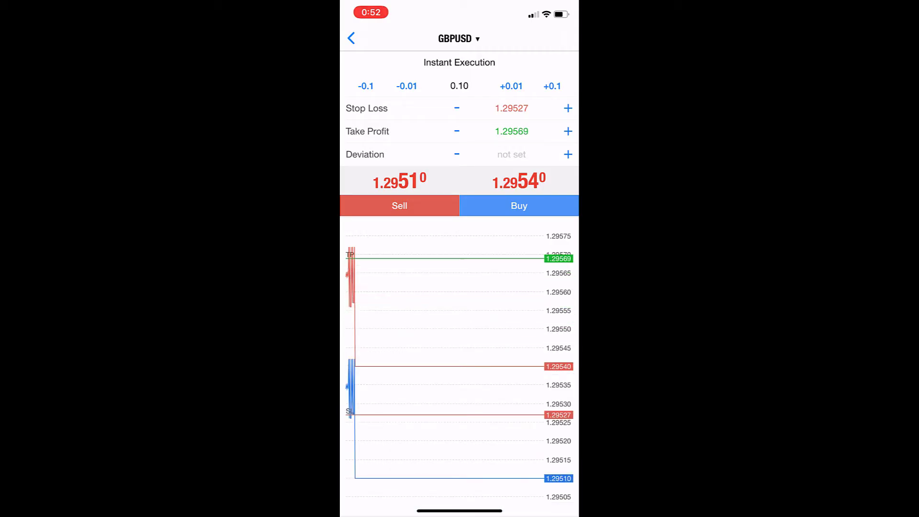
left_click(567, 131)
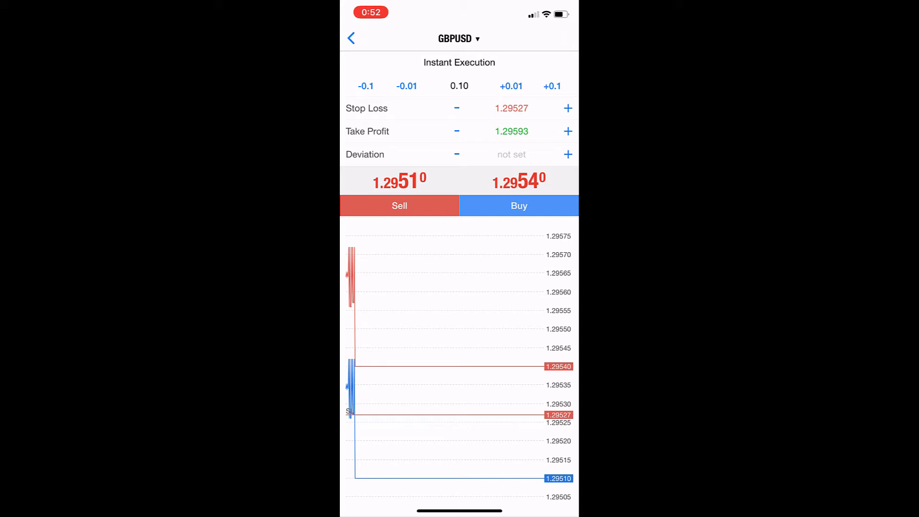
left_click(457, 107)
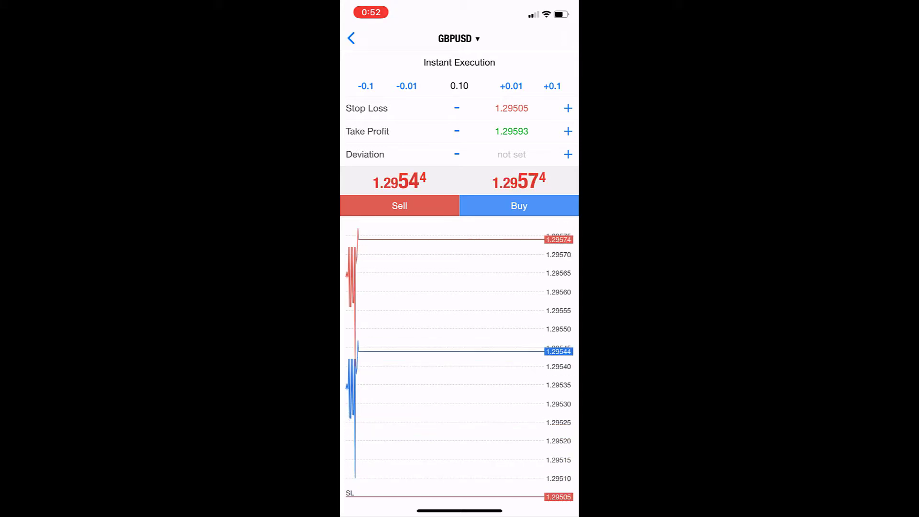
left_click(518, 206)
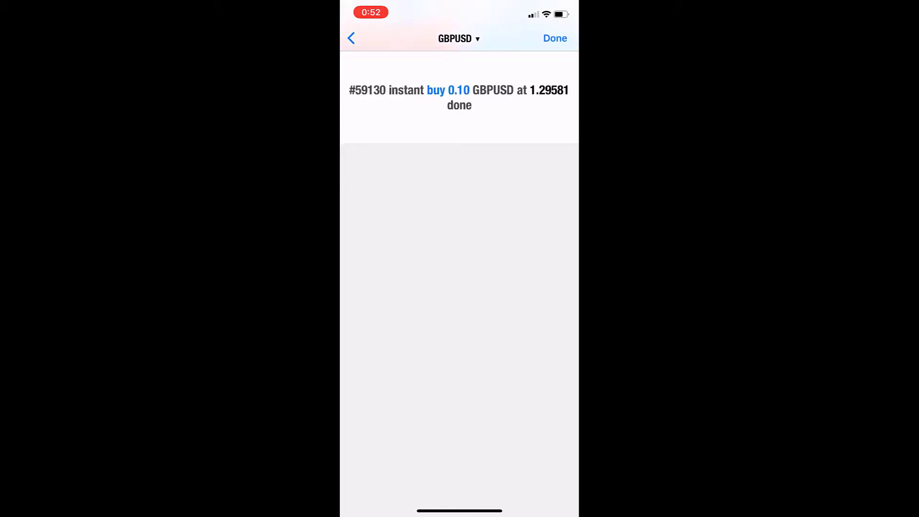
Close the 0.20-lot GBPUSD buy at 1.29539 for a 38.60 profit.
left_click(554, 38)
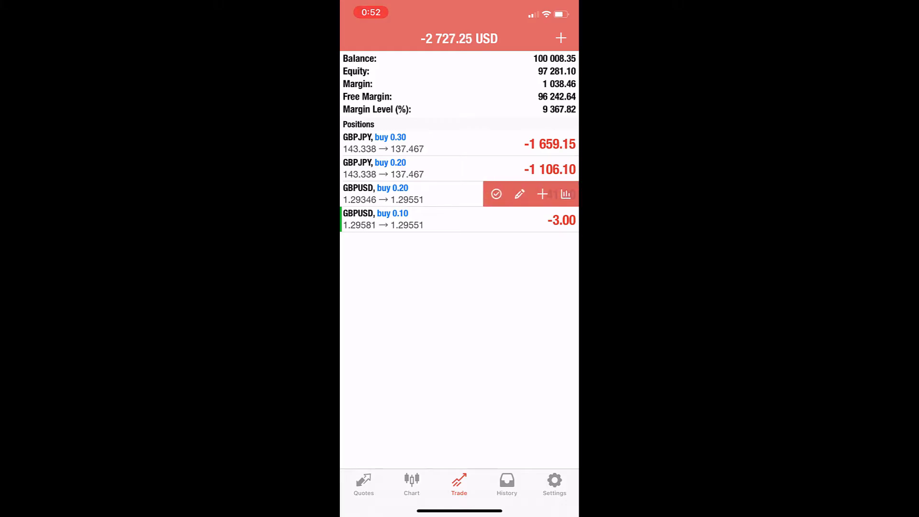
left_click(541, 194)
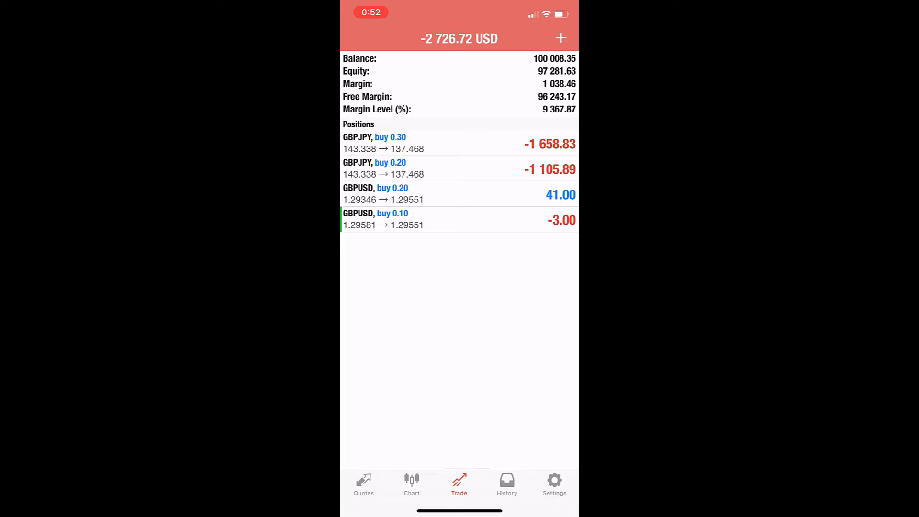
left_click(460, 193)
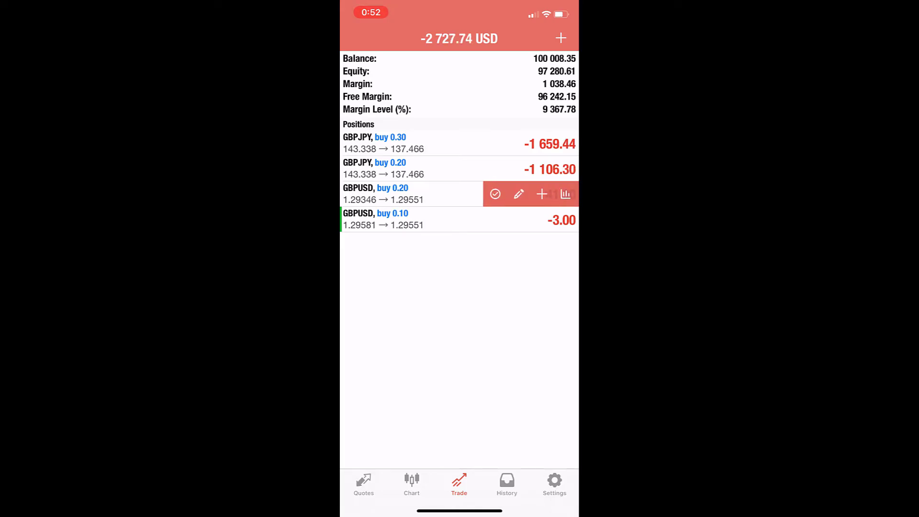
left_click(541, 194)
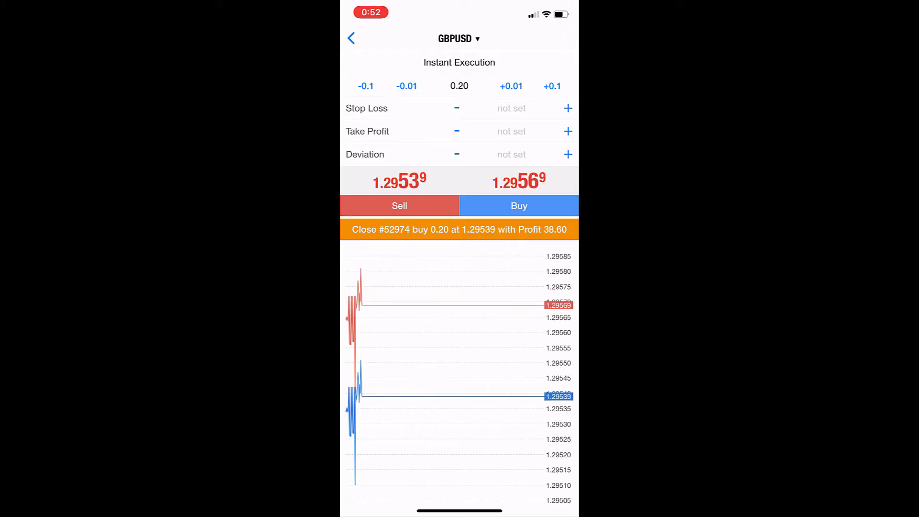
left_click(459, 229)
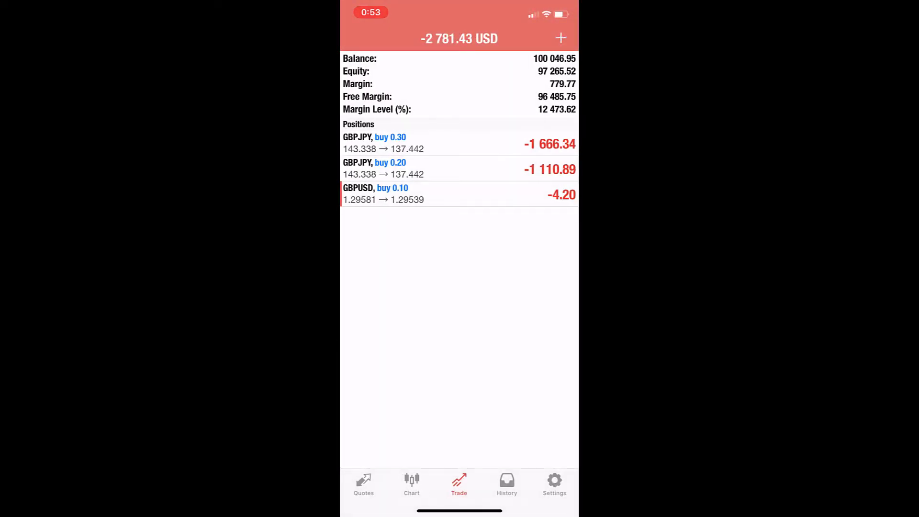
Partially close 0.10 lots of the 0.30 GBPJPY position.
left_click(459, 143)
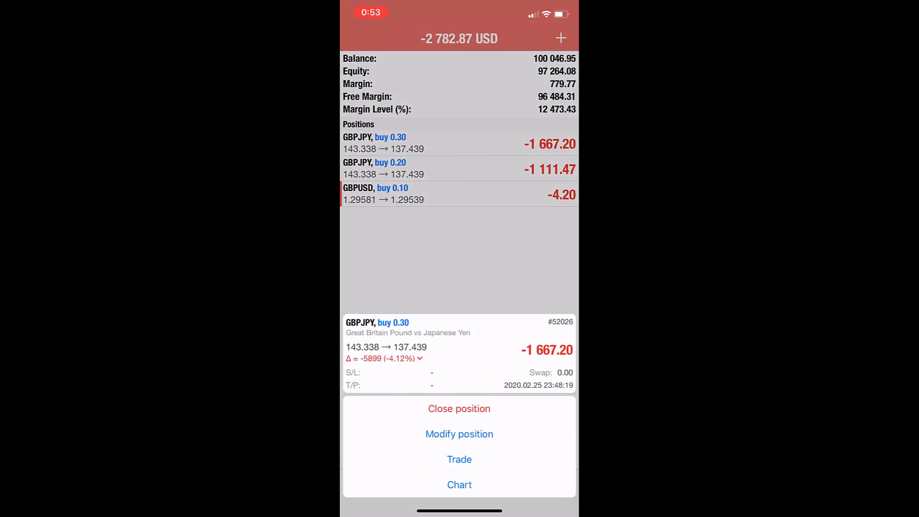
left_click(459, 263)
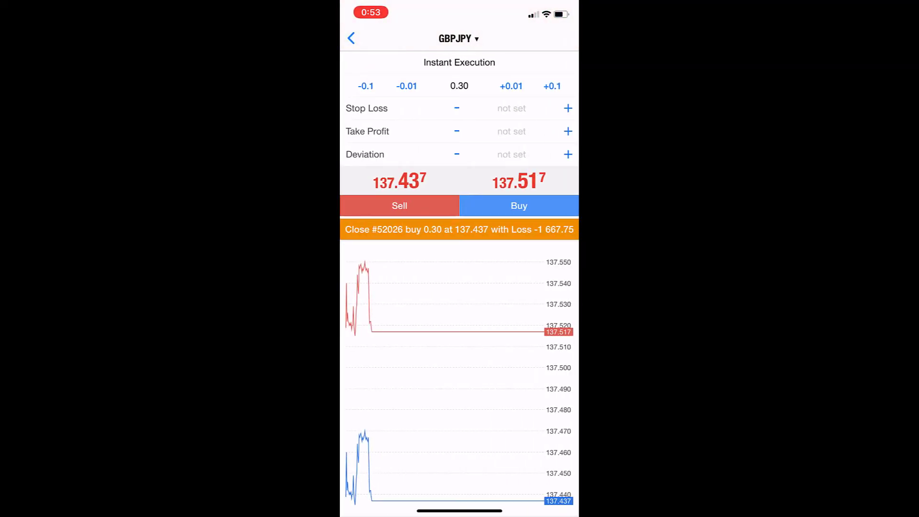
left_click(459, 86)
type("0.1")
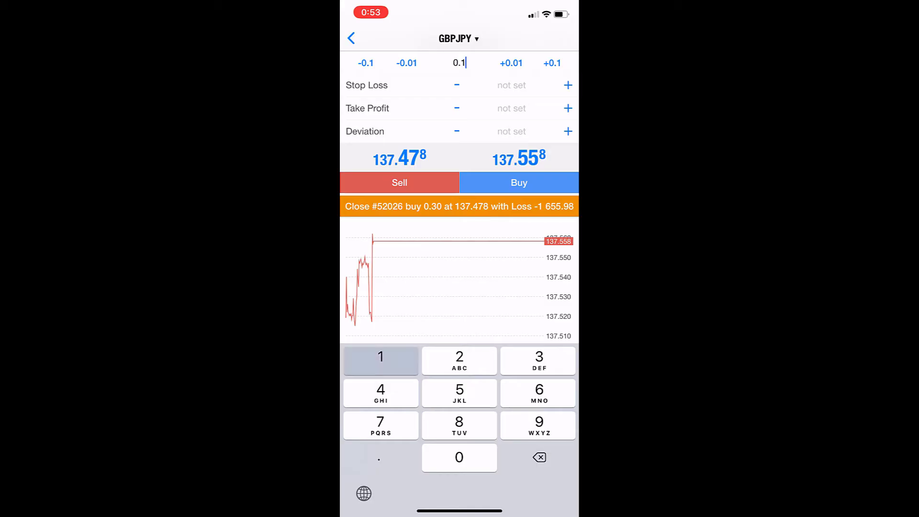
left_click(459, 457)
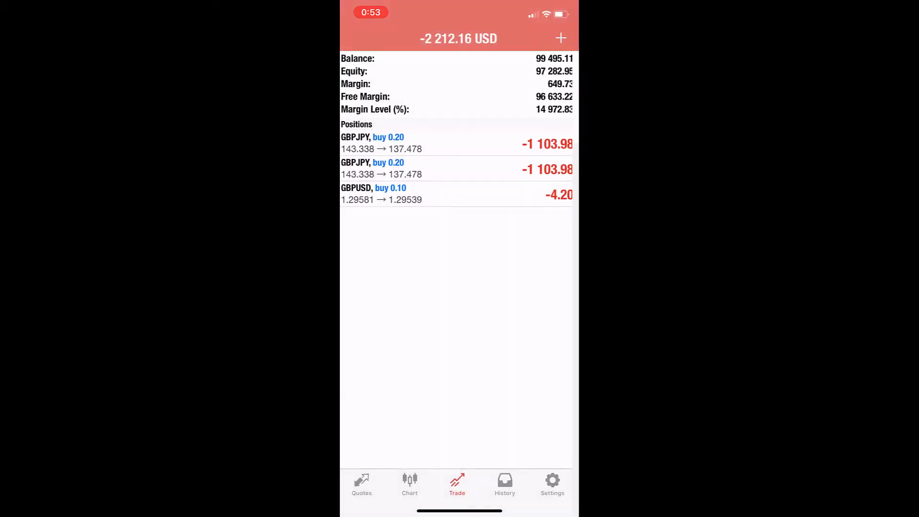
Sell a further 0.10 lots of GBPJPY at 137.458.
scroll("down", 3)
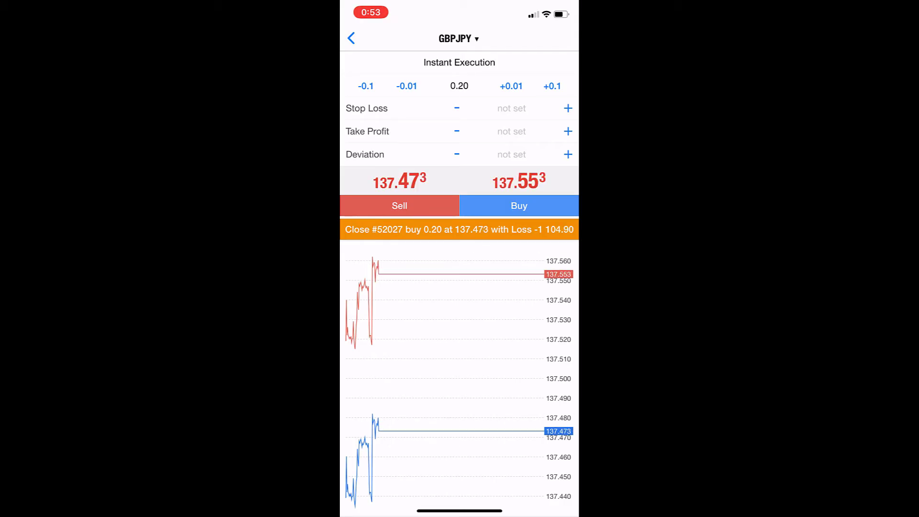
left_click(459, 86)
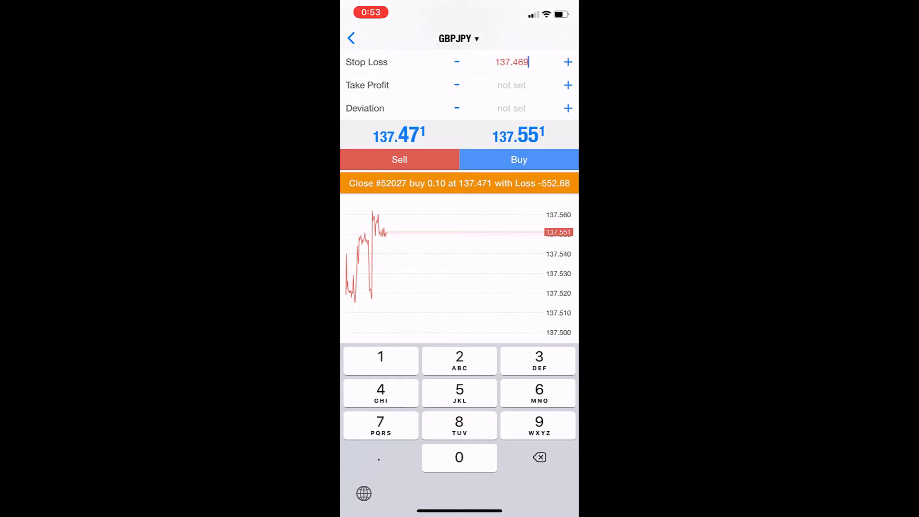
left_click(399, 159)
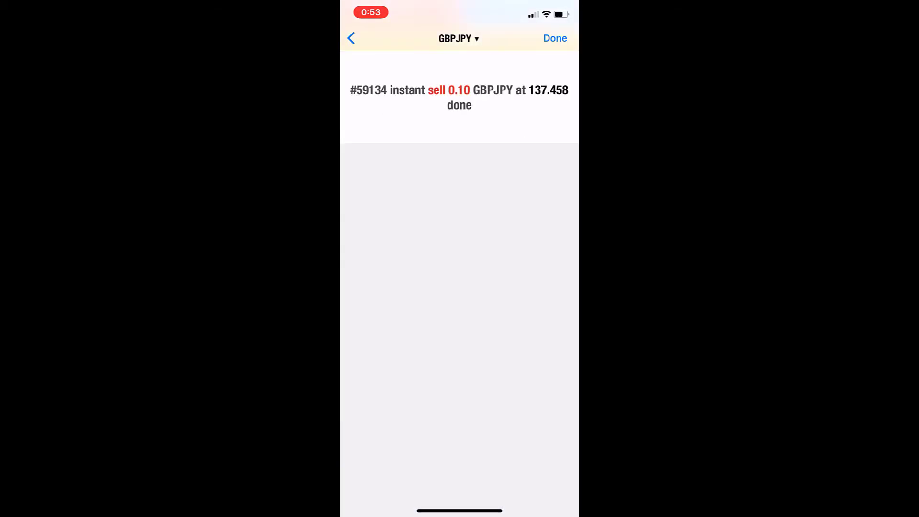
left_click(554, 38)
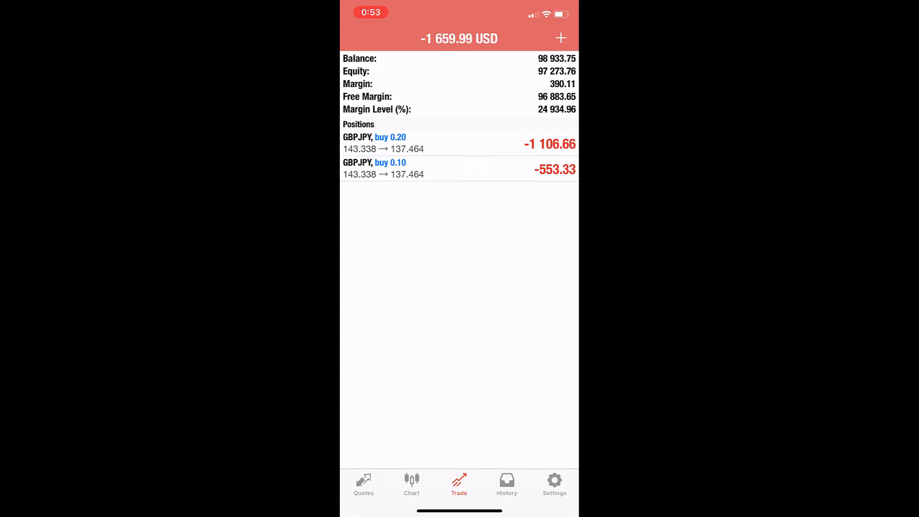
Glance at the 0.20 GBPJPY modify screen, then bring up the 0.10 position's actions.
left_click(460, 143)
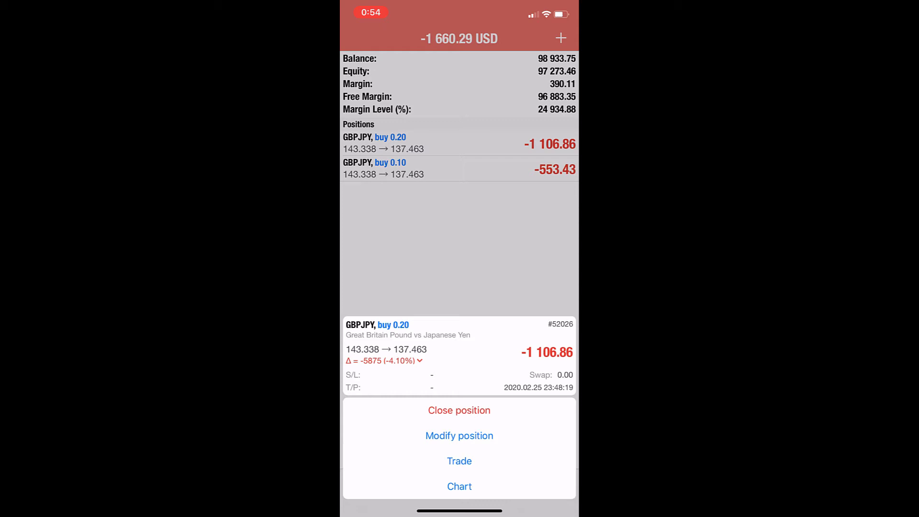
left_click(459, 436)
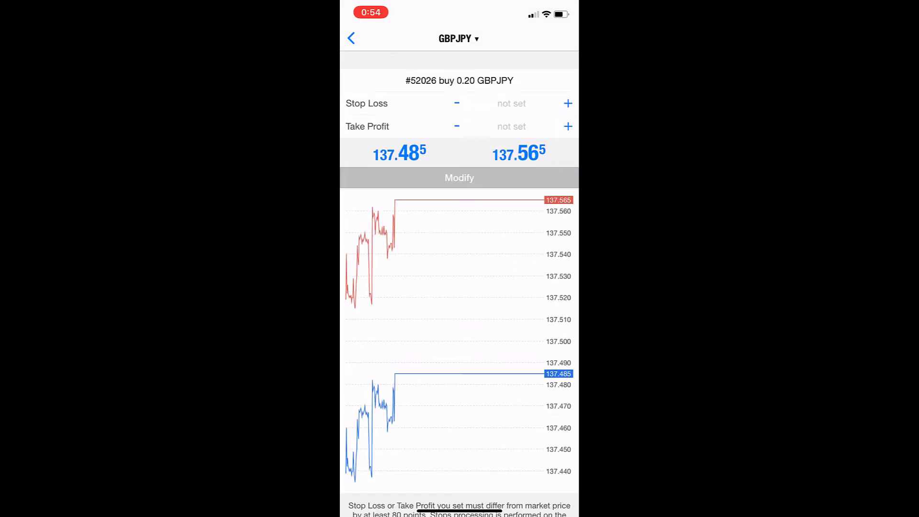
scroll("up", 3)
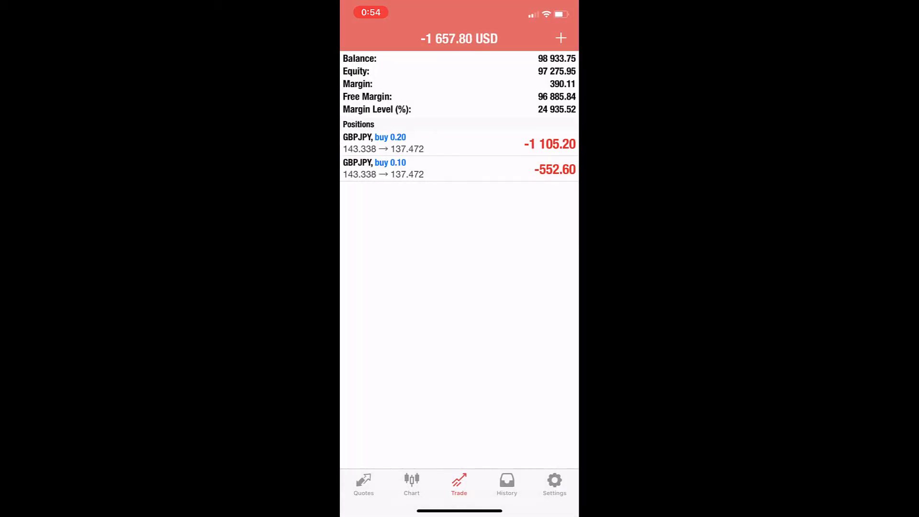
left_click(459, 169)
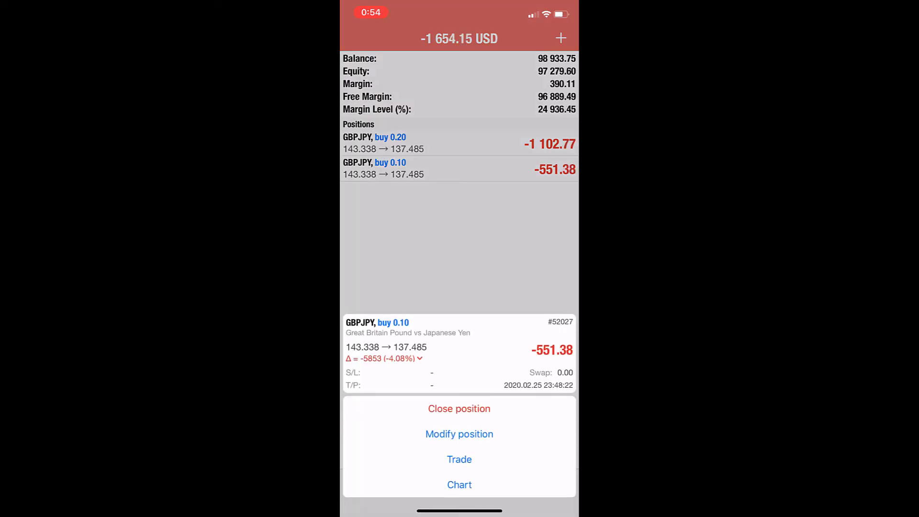
Modify the 0.10-lot GBPJPY buy: stop loss down to 137.393, take profit up to 137.578.
left_click(459, 434)
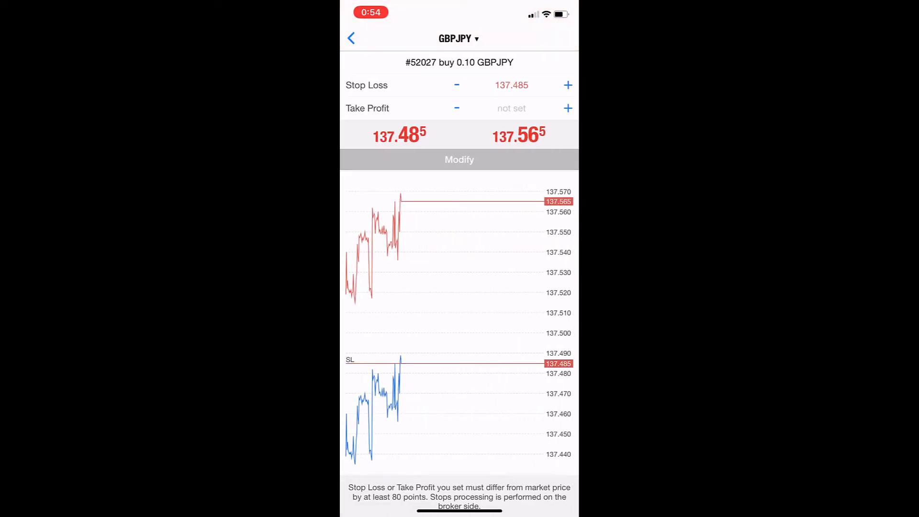
left_click(511, 85)
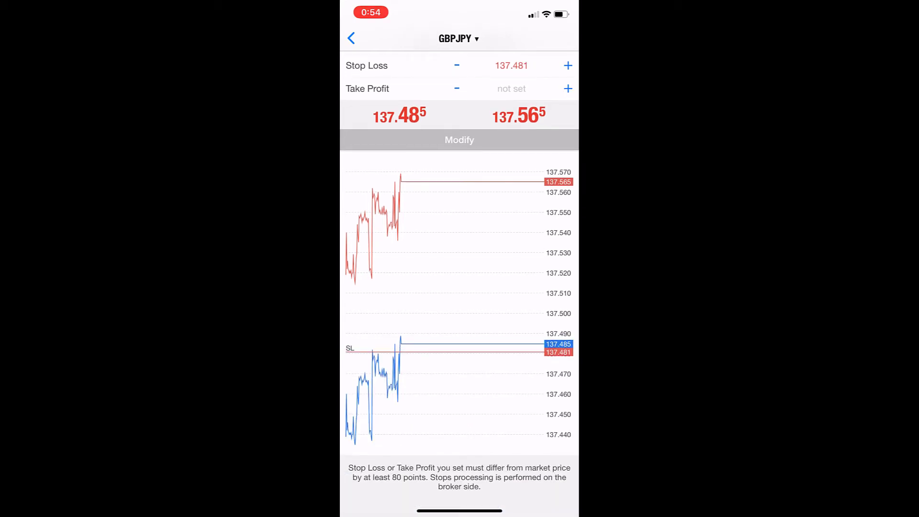
left_click(456, 65)
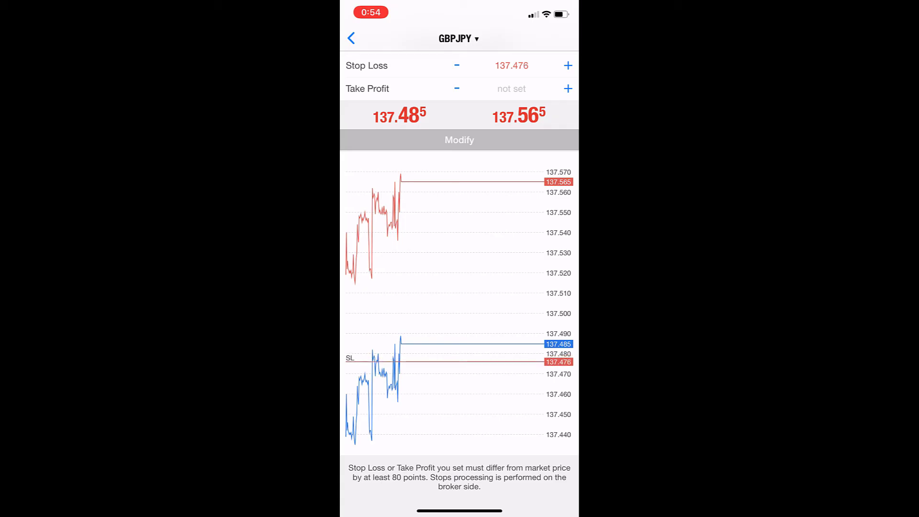
left_click(457, 65)
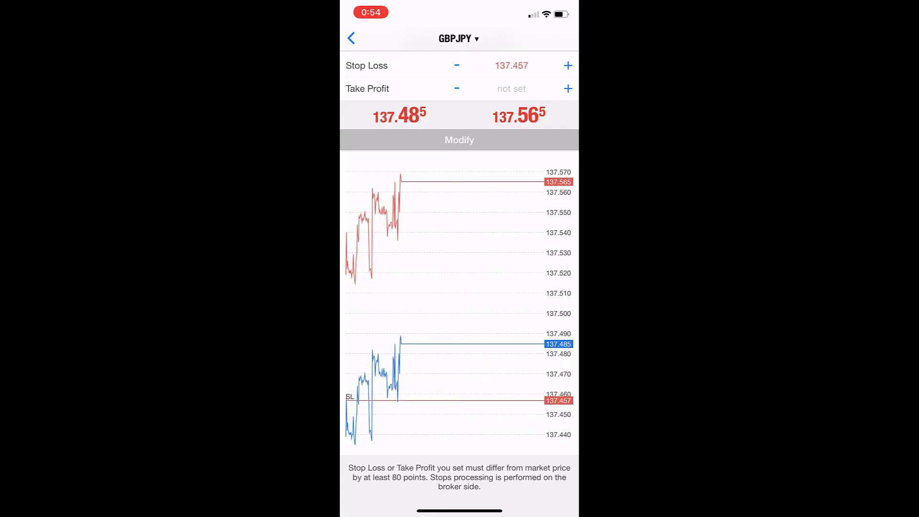
left_click(511, 88)
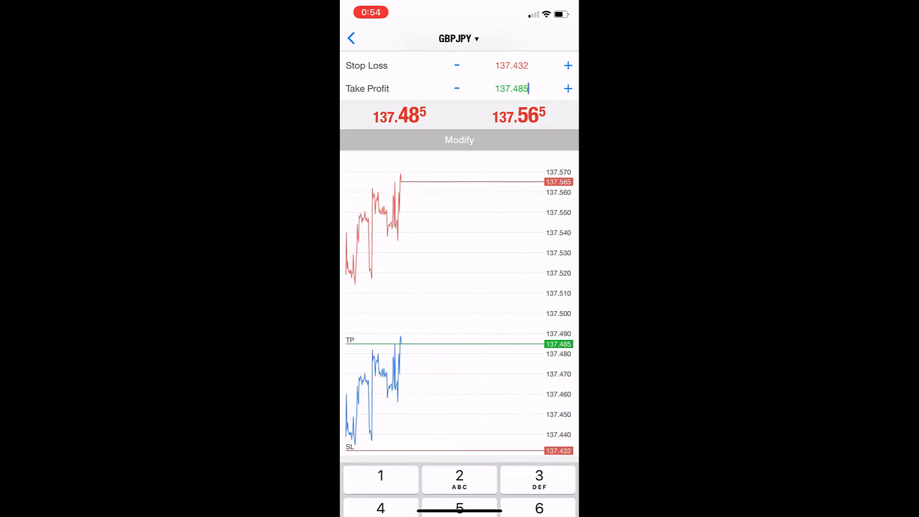
left_click(567, 89)
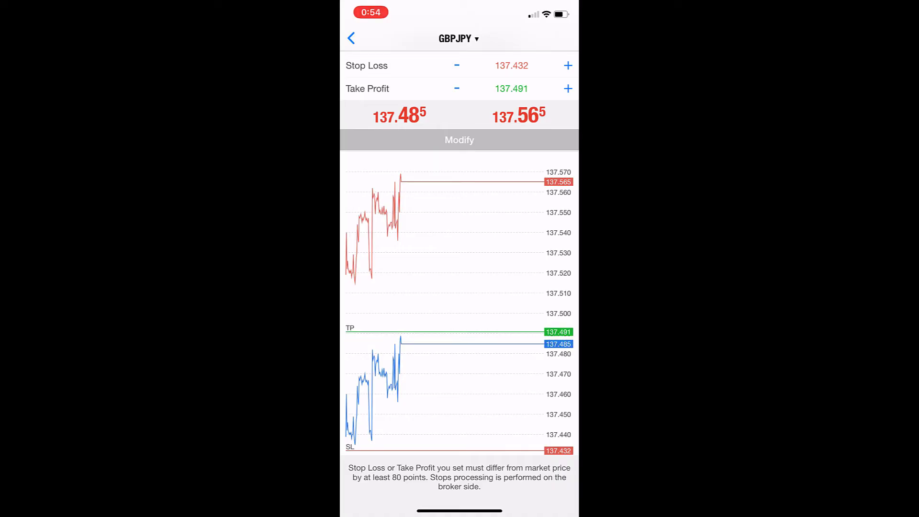
left_click(566, 89)
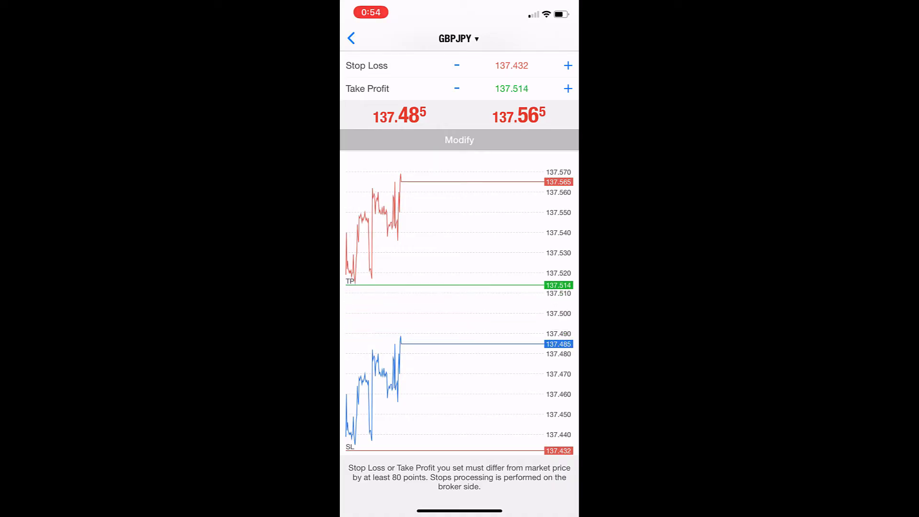
left_click(566, 89)
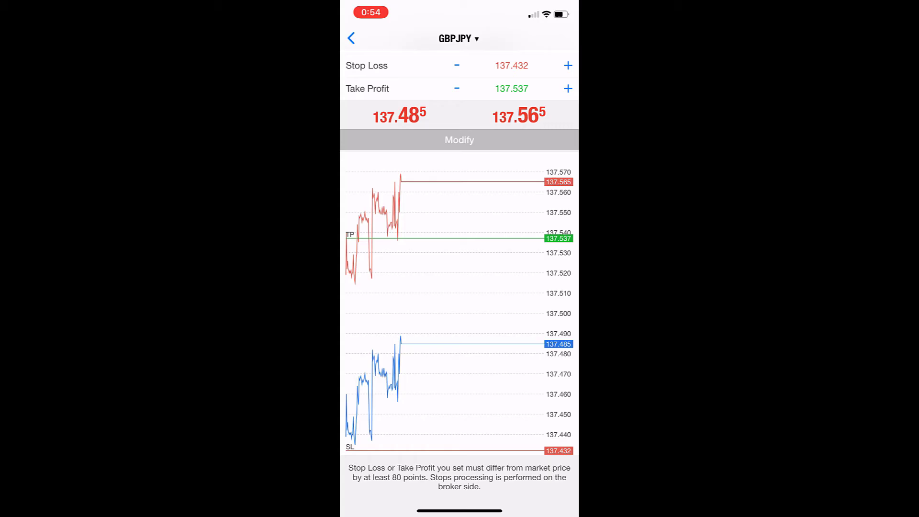
left_click(566, 88)
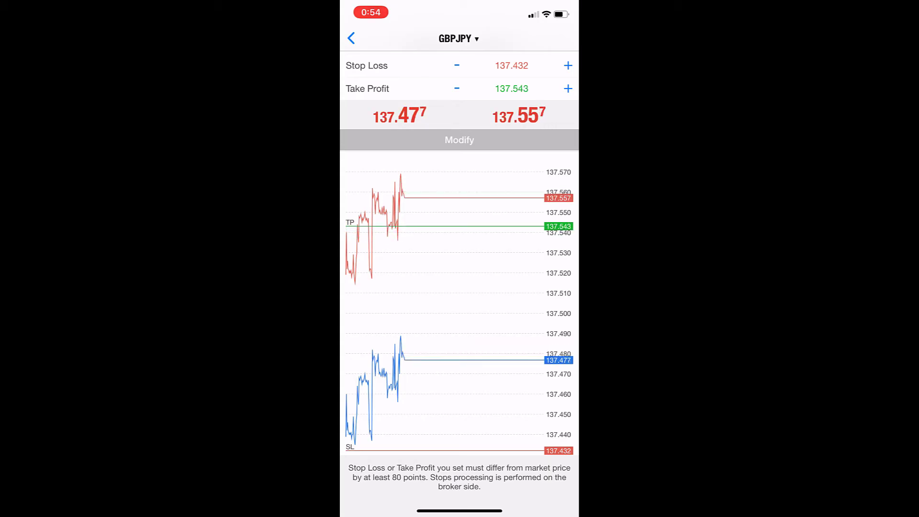
left_click(566, 88)
type("137.578")
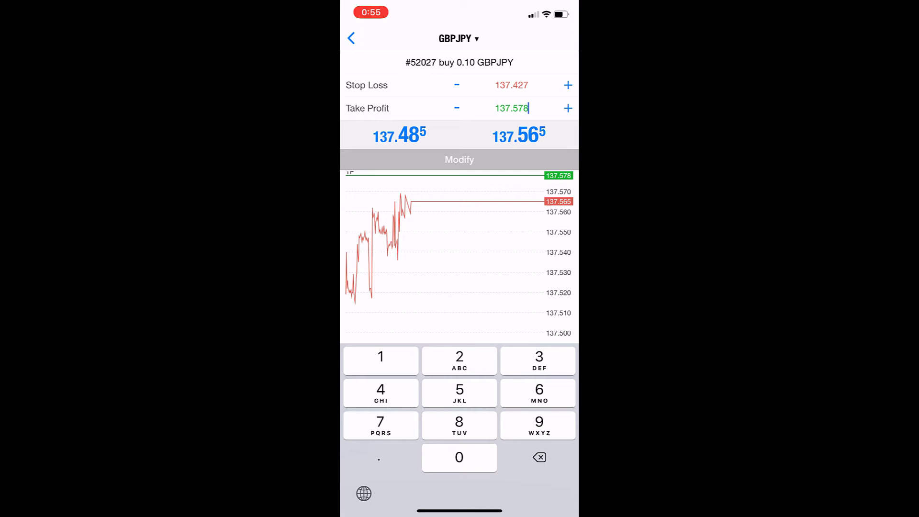
left_click(456, 86)
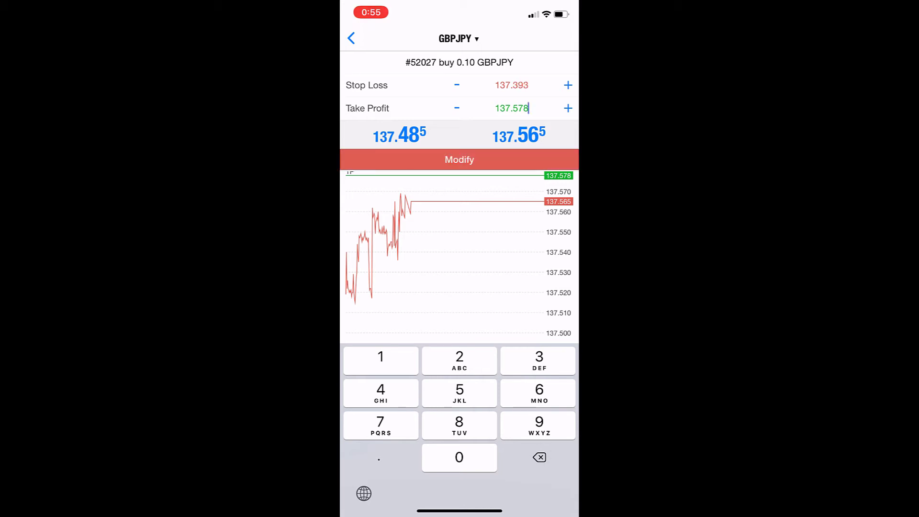
left_click(459, 160)
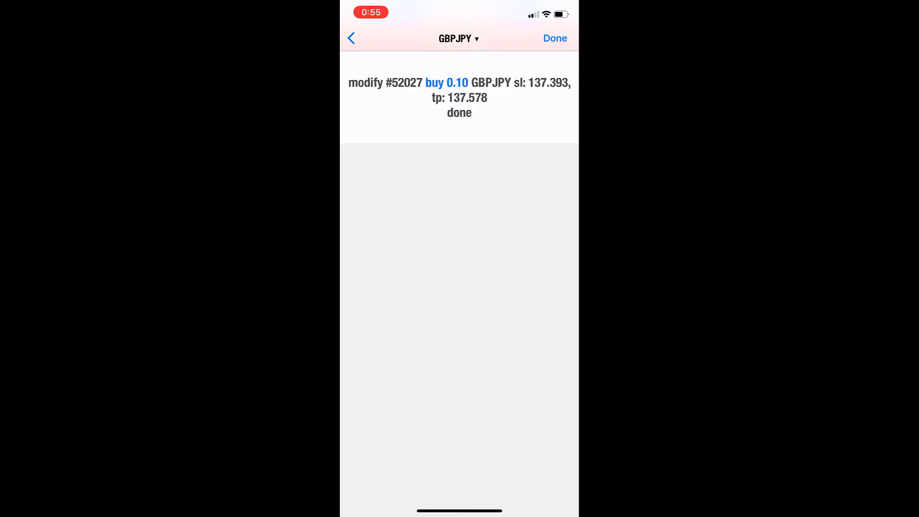
left_click(554, 38)
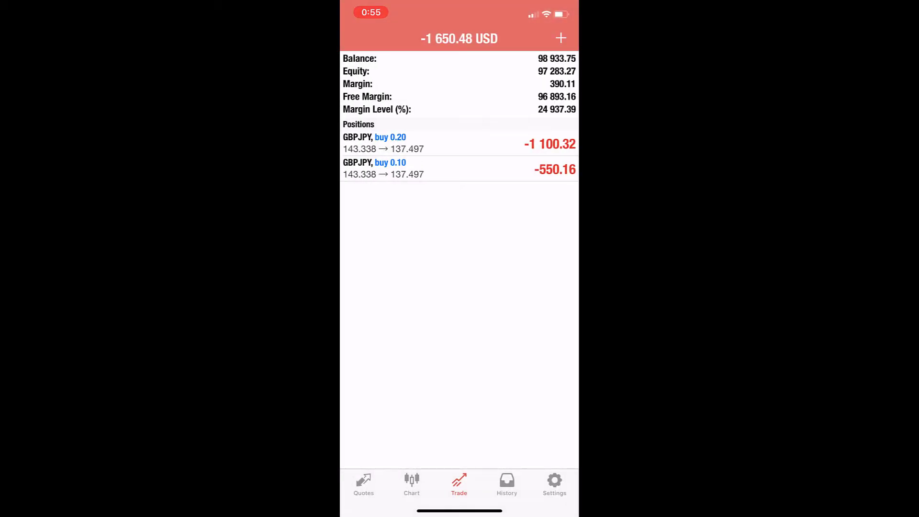
Partially close 0.10 of the 0.20 GBPJPY buy, leaving two 0.10-lot buys.
left_click(459, 168)
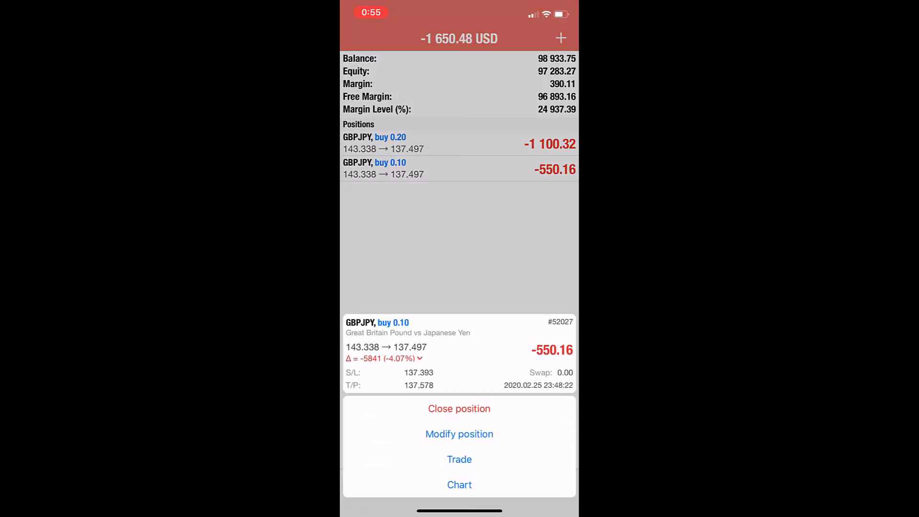
left_click(459, 143)
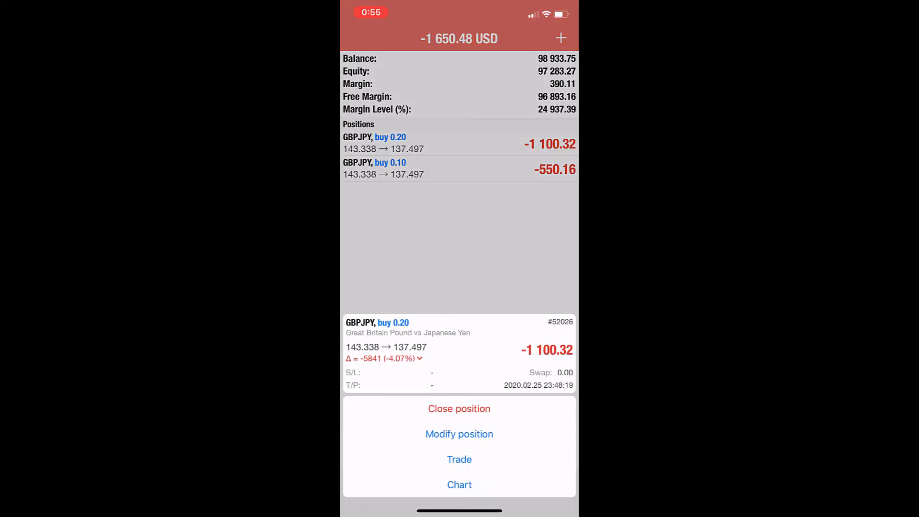
left_click(459, 246)
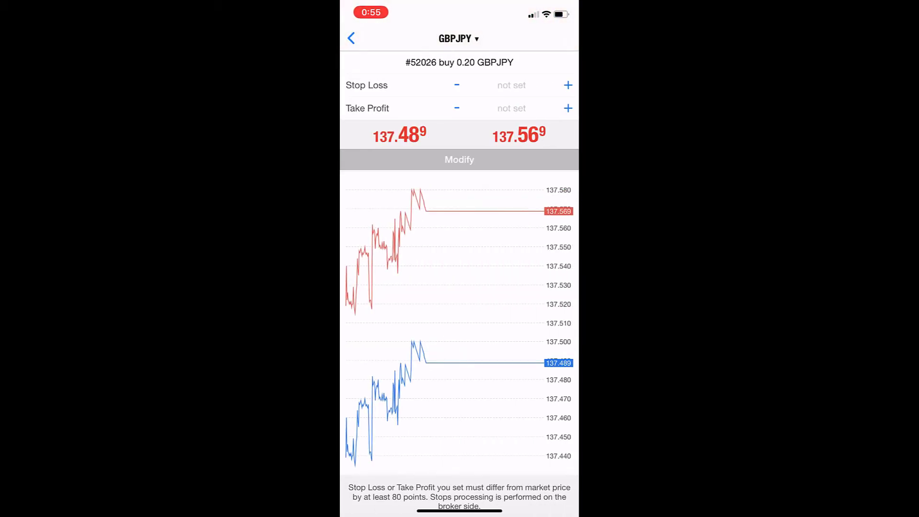
left_click(351, 38)
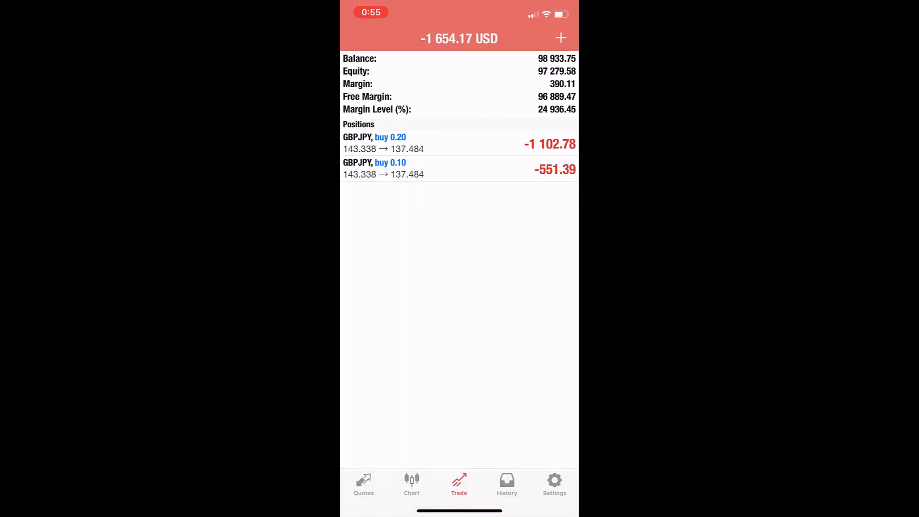
left_click(459, 143)
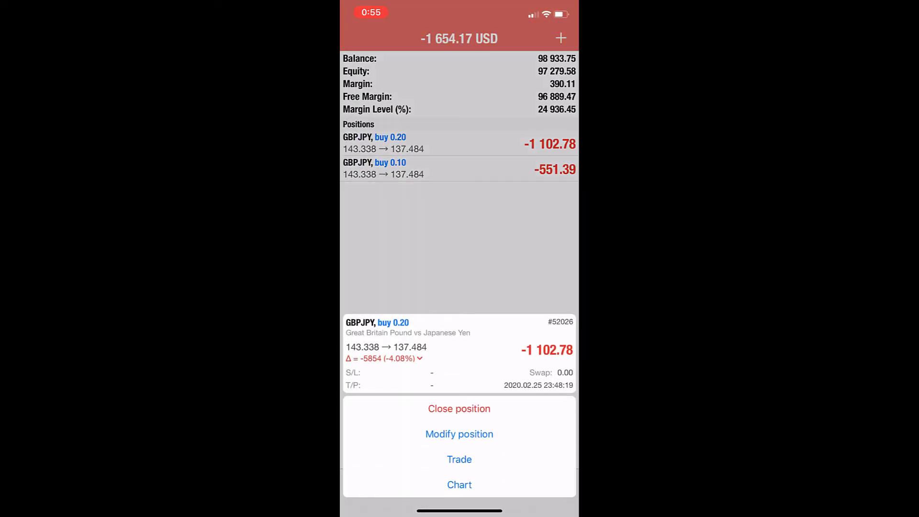
left_click(460, 459)
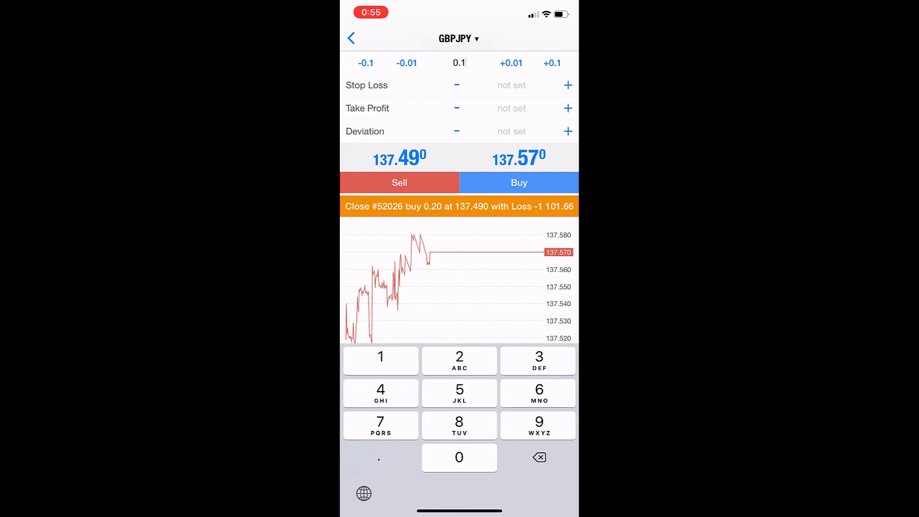
left_click(512, 85)
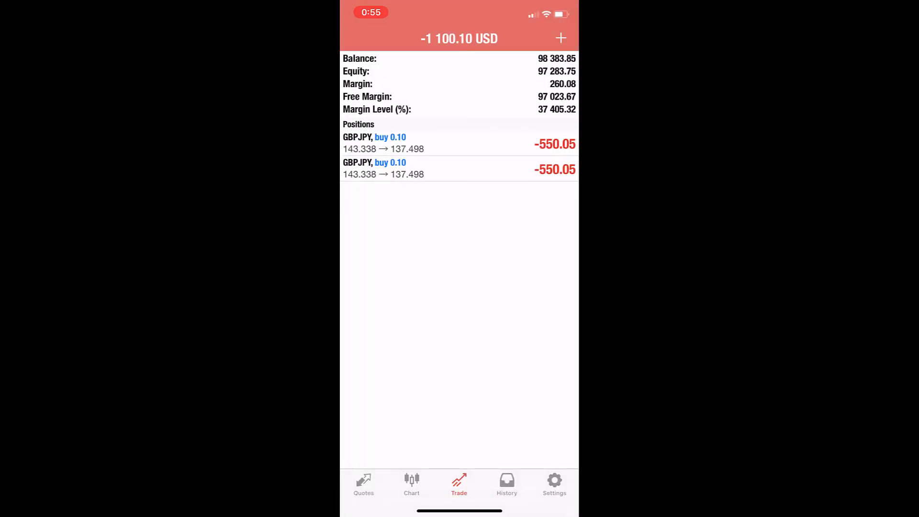
Buy 0.10 lots of USDCAD at 1.34060 from the Quotes list.
left_click(363, 484)
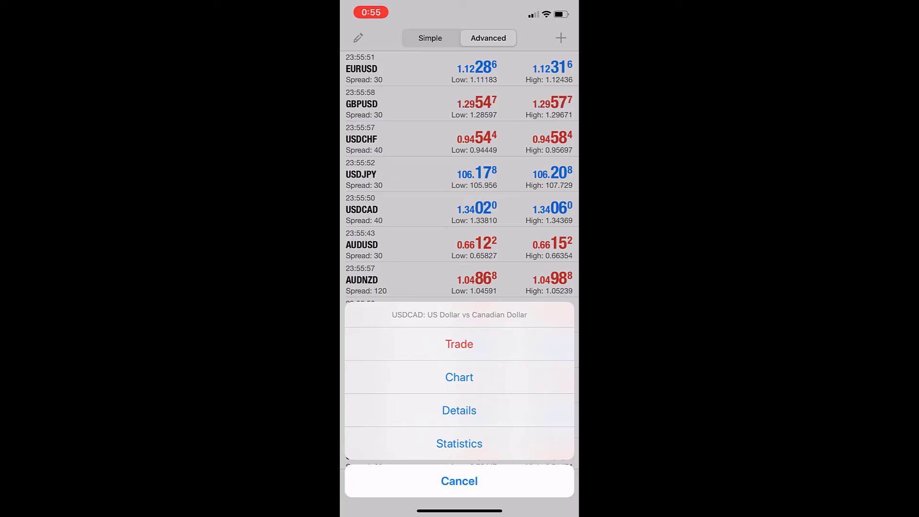
left_click(460, 344)
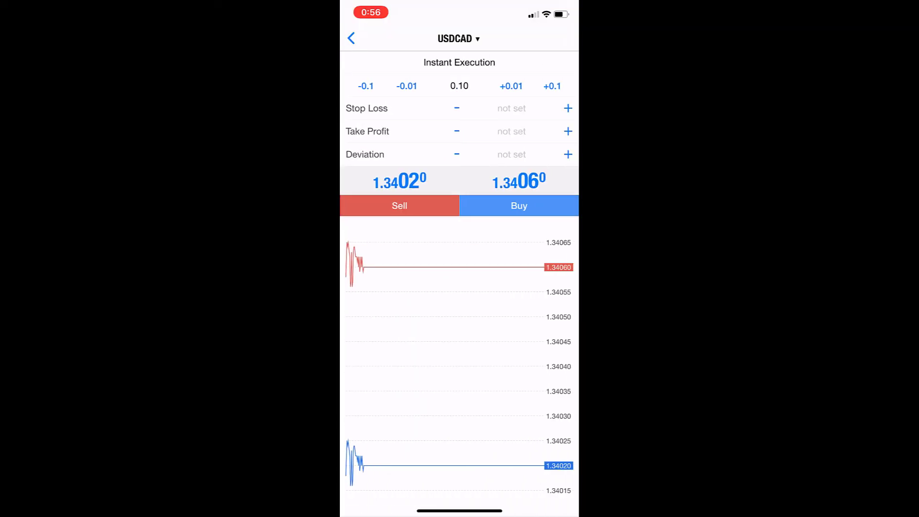
left_click(518, 206)
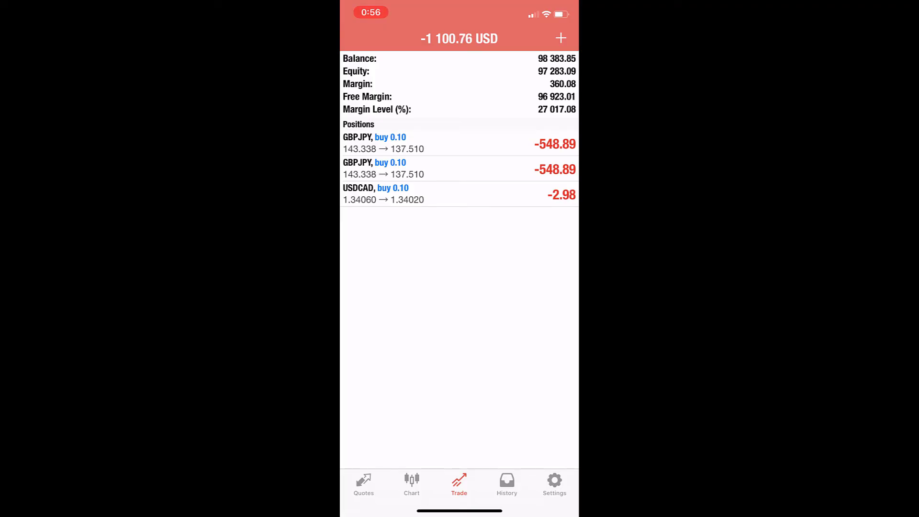
left_click(412, 485)
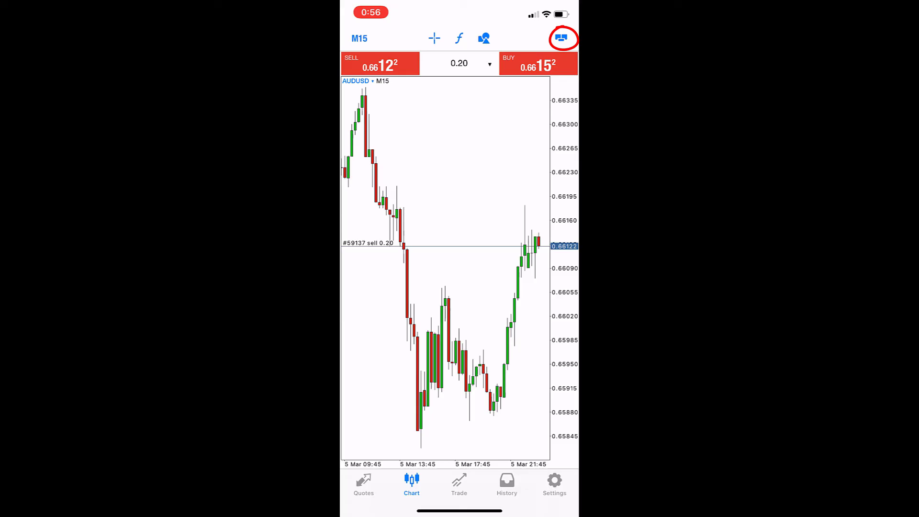
Sell 0.20 lots of AUDUSD at 0.66122 from the chart, then open the position's actions.
left_click(459, 483)
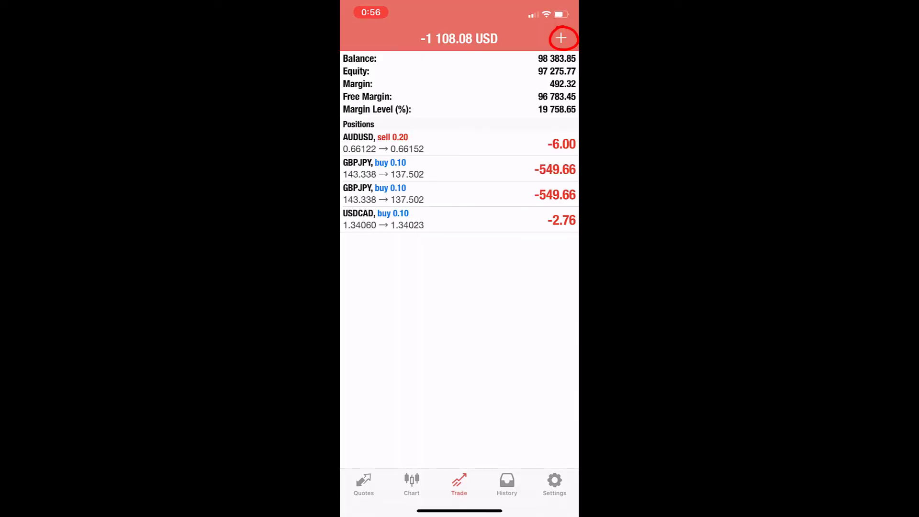
left_click(411, 486)
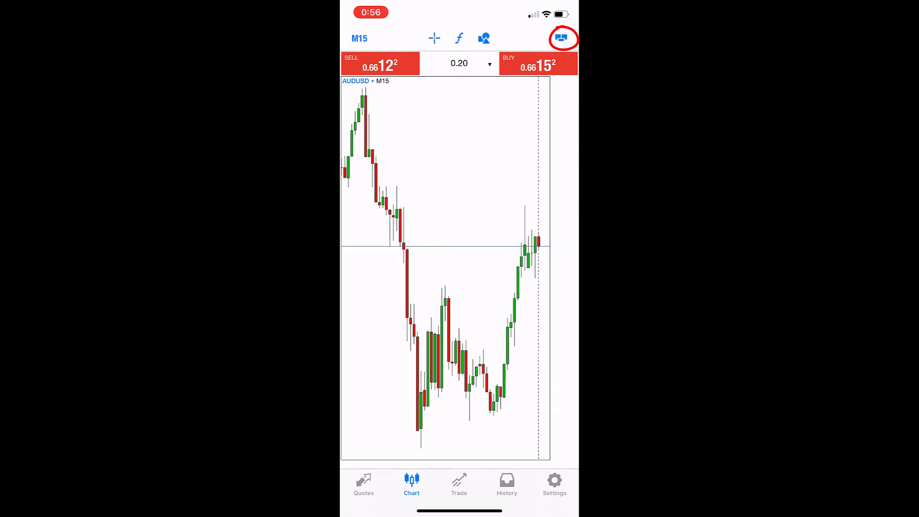
left_click(561, 39)
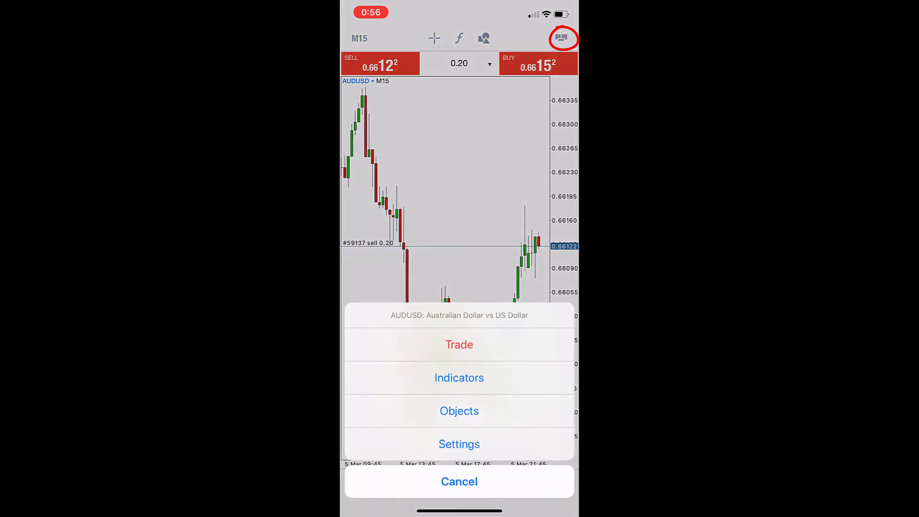
left_click(459, 481)
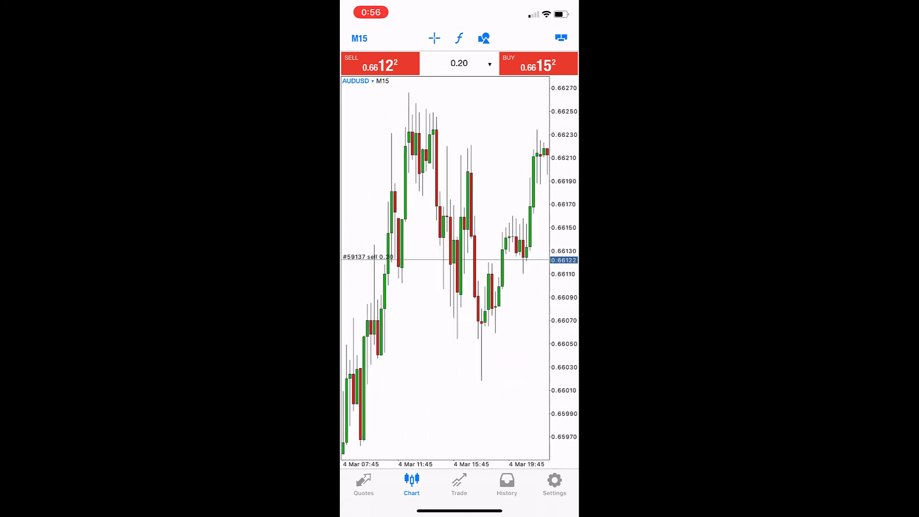
left_click(460, 485)
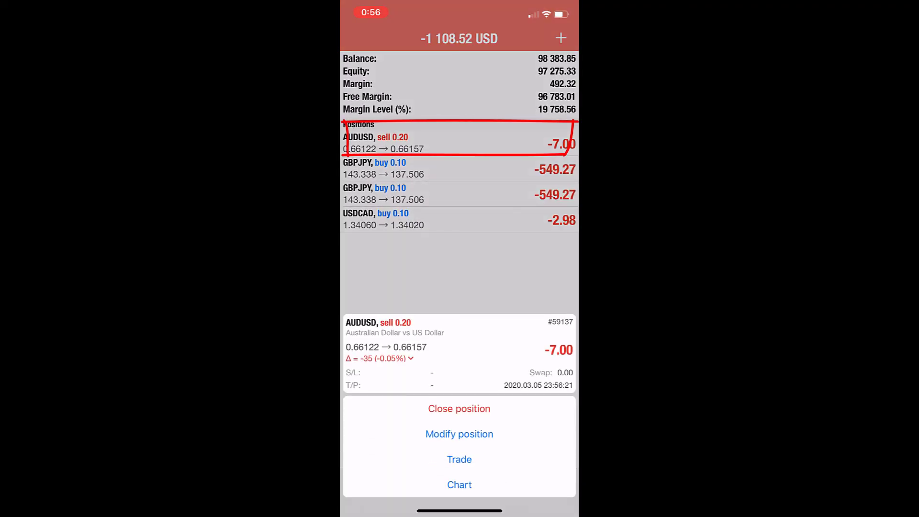
Close the 0.20 AUDUSD sell for a 7.00 loss and find it in History.
left_click(459, 434)
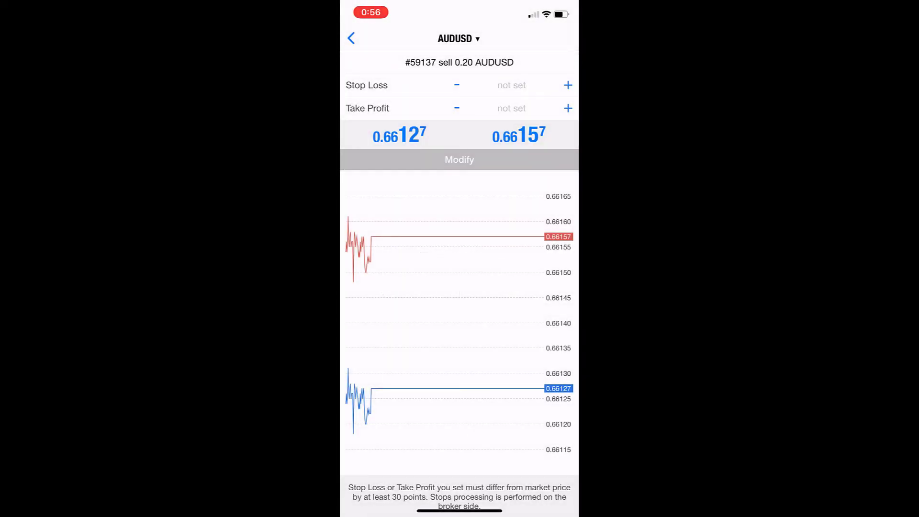
left_click(351, 38)
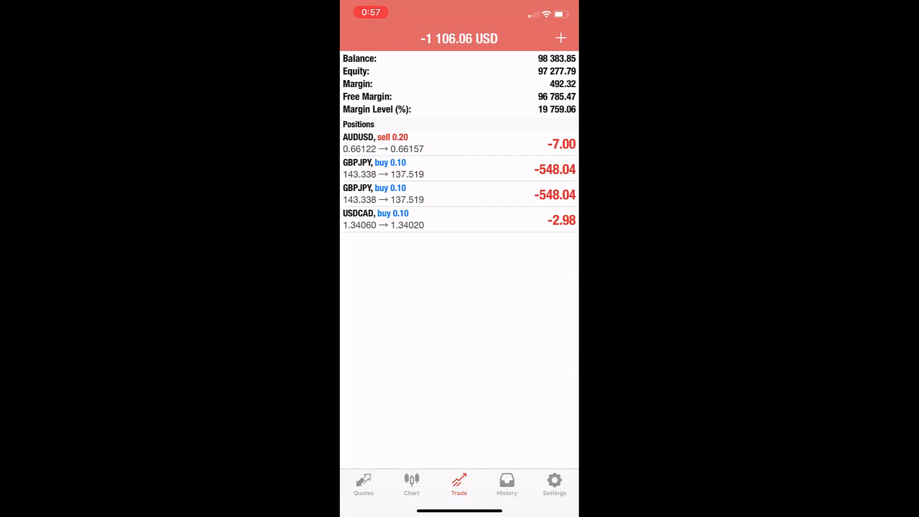
left_click(459, 143)
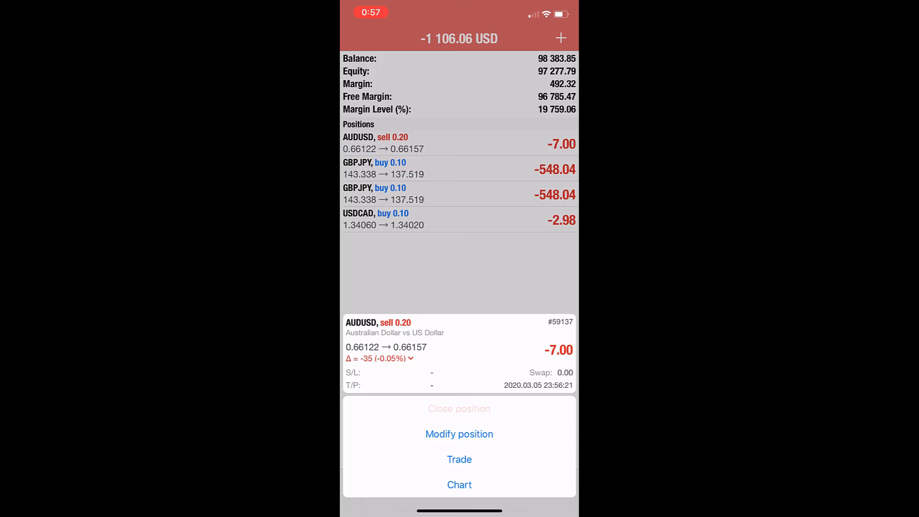
left_click(459, 459)
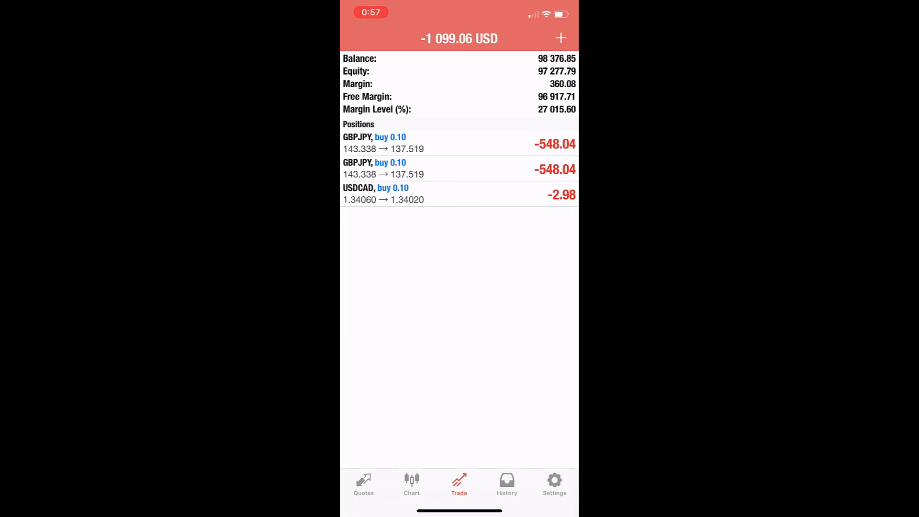
left_click(507, 483)
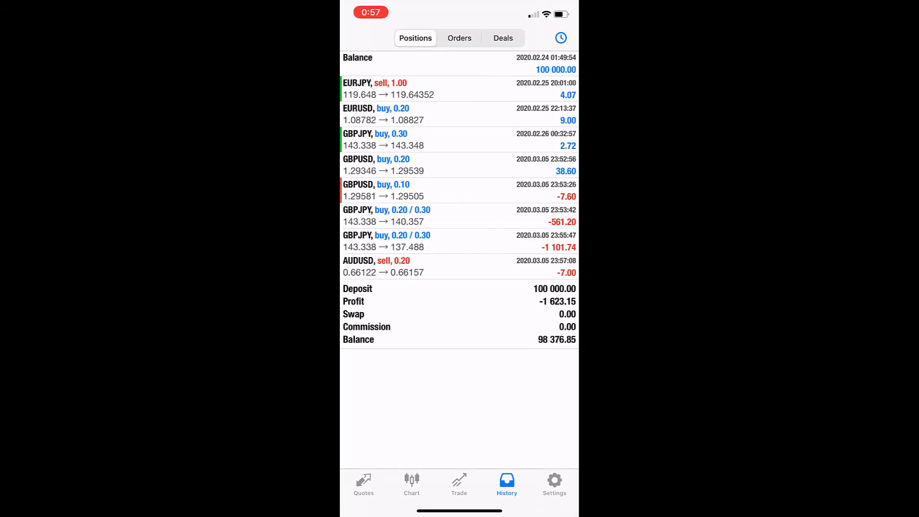
Open the AUDUSD chart and enable one-click trading showing 0.66119 sell, 0.66149 buy at 0.20 lots.
left_click(459, 483)
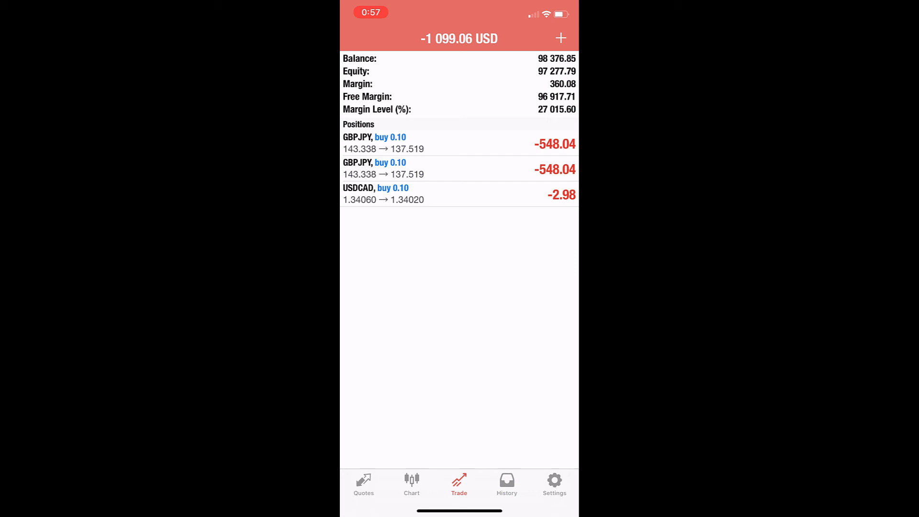
left_click(412, 484)
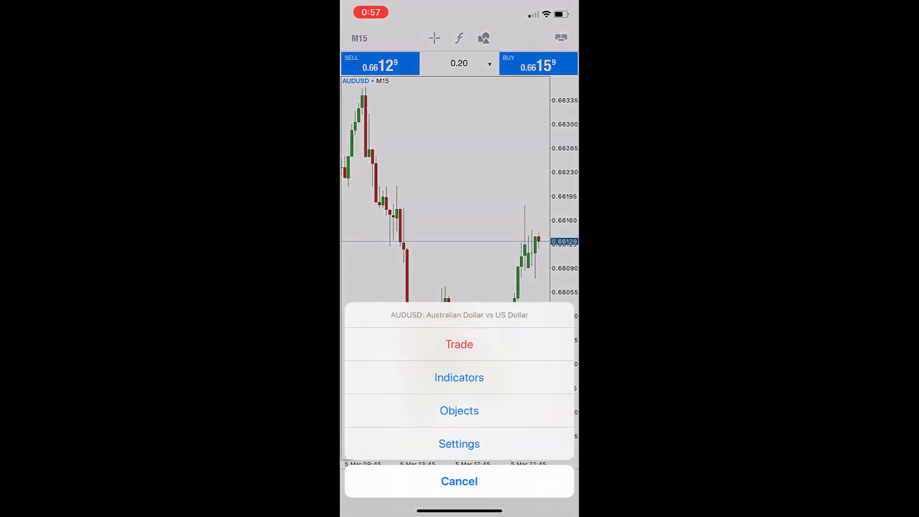
left_click(459, 481)
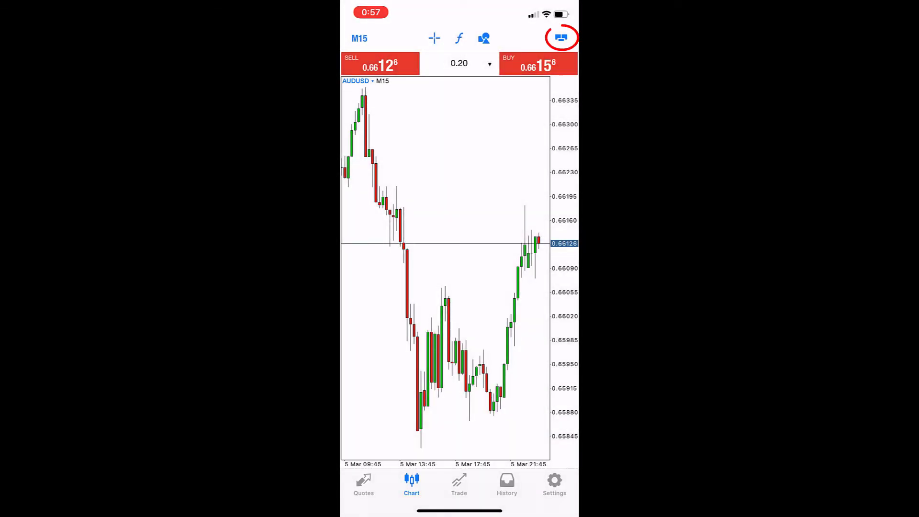
left_click(561, 38)
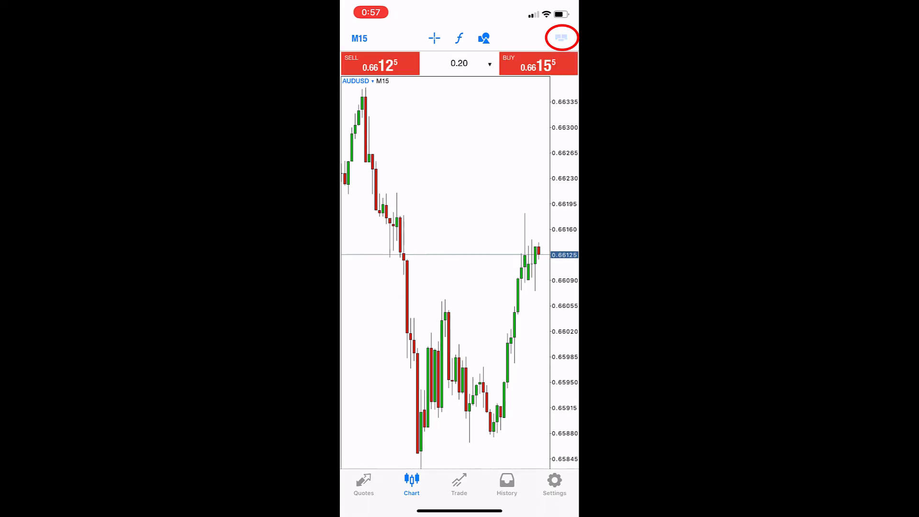
left_click(561, 38)
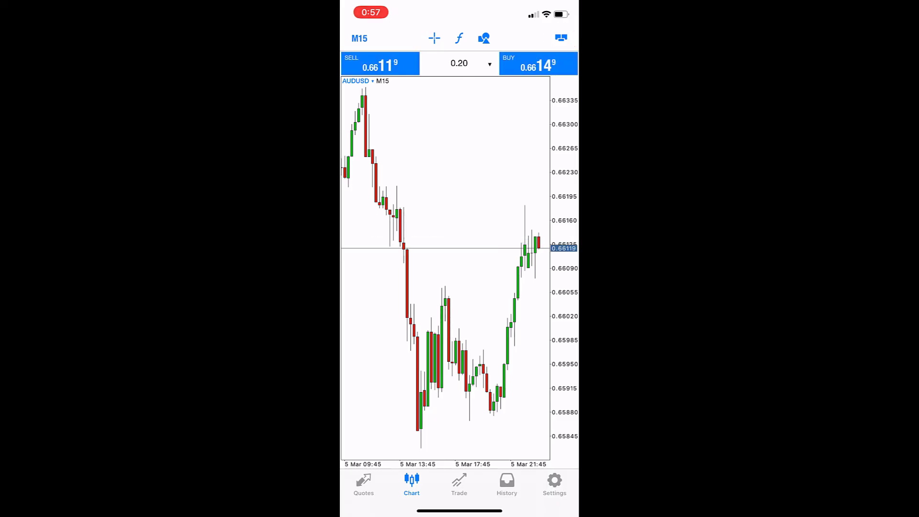
Buy 0.30 lots of AUDUSD at 0.66149 from the chart and confirm it in positions.
left_click(463, 63)
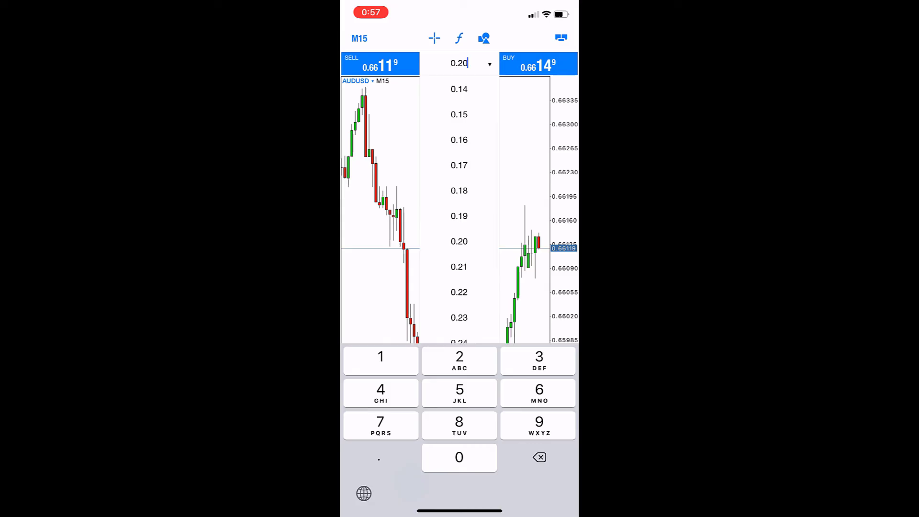
scroll("down", 3)
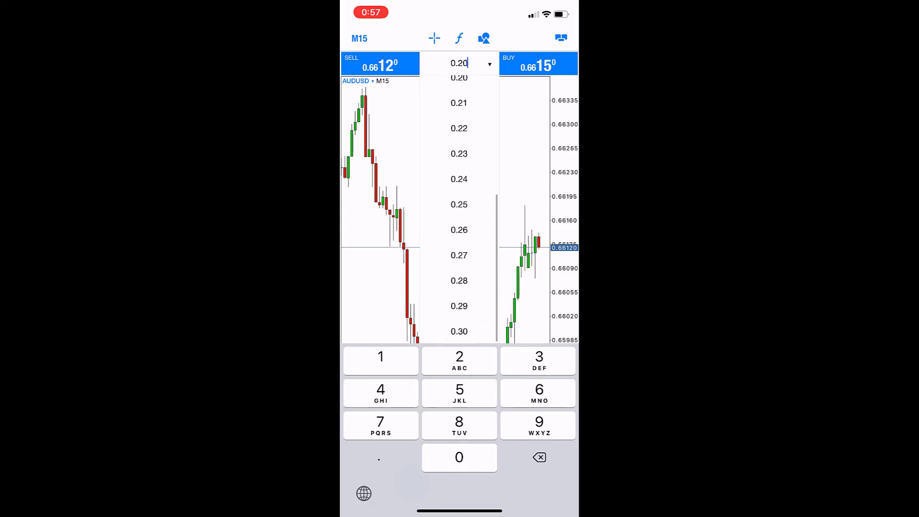
left_click(460, 331)
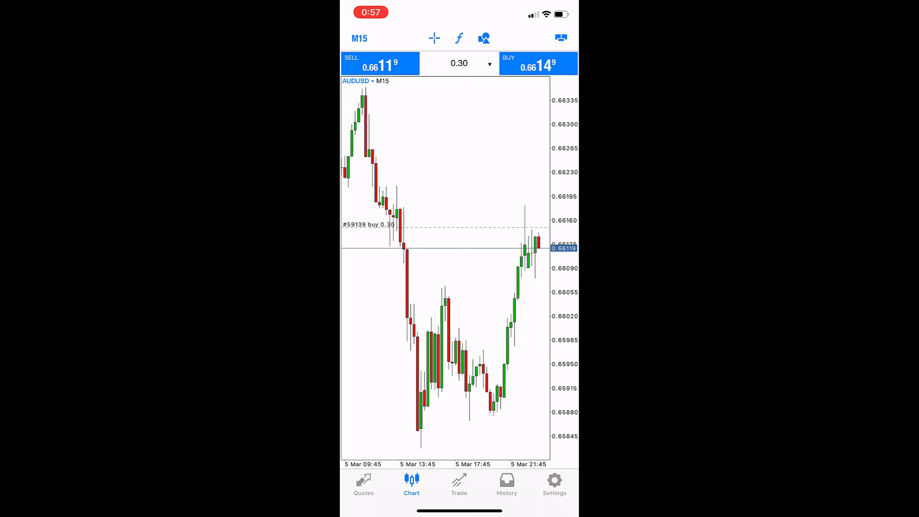
left_click(363, 484)
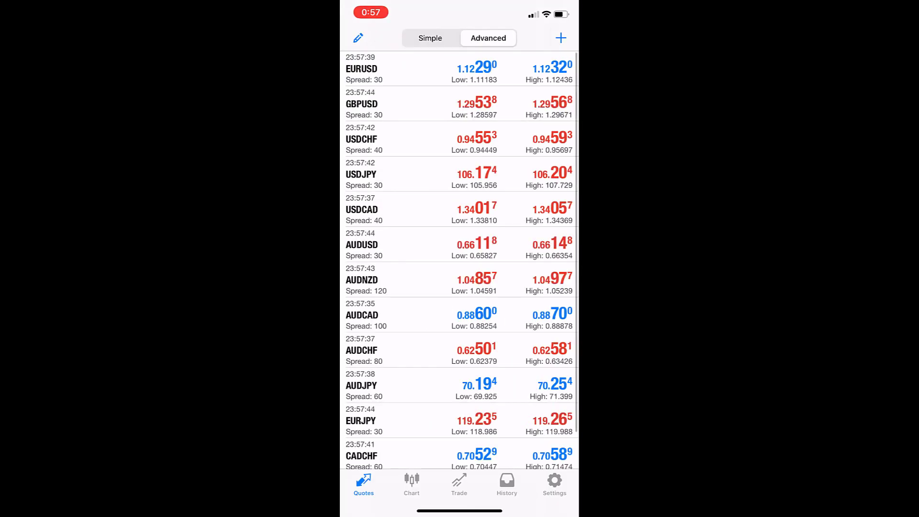
left_click(459, 484)
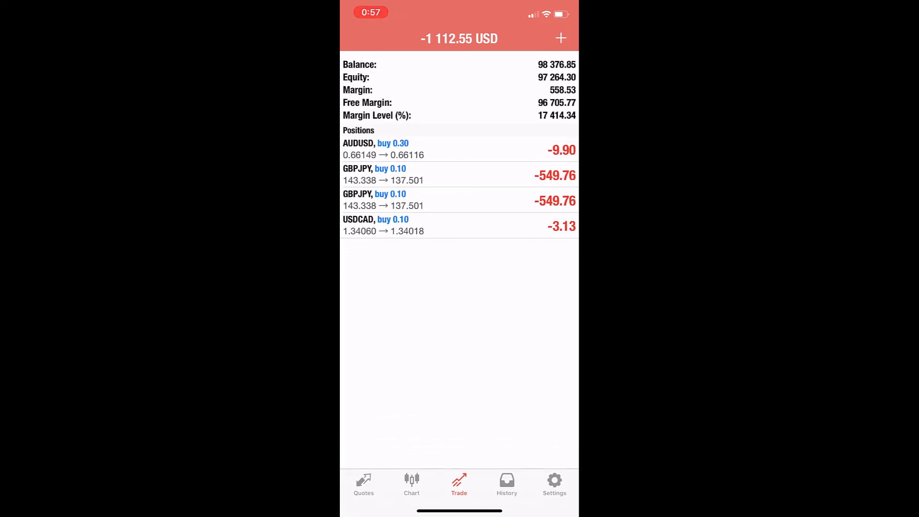